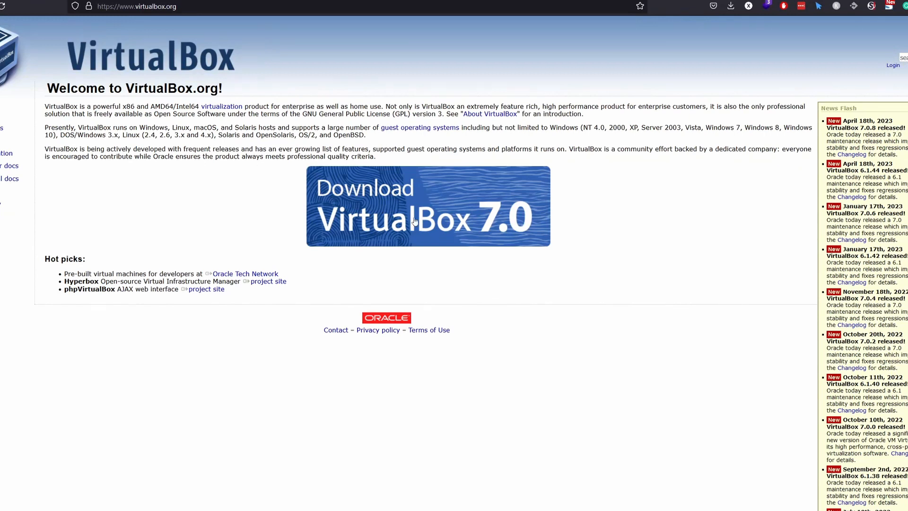
- Download the VirtualBox 7.0.8 Windows hosts installer and reveal it in the Downloads folder
click(414, 221)
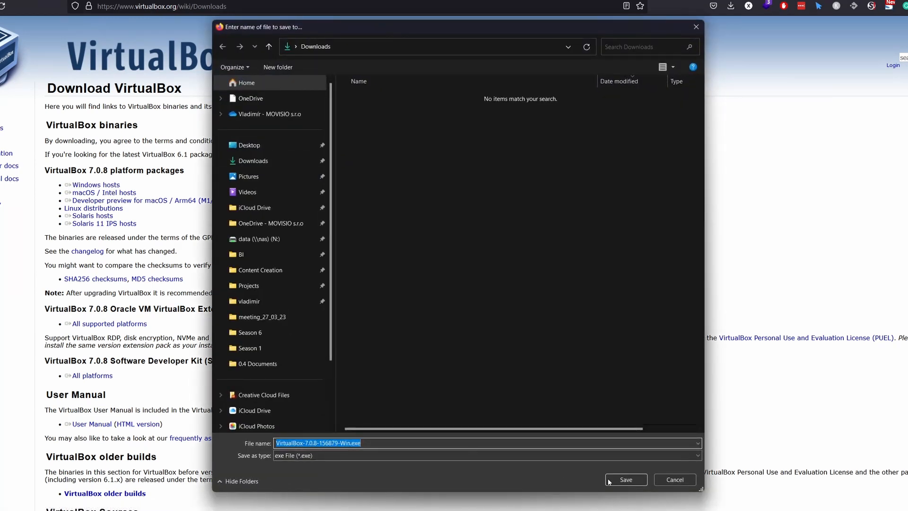
click(626, 479)
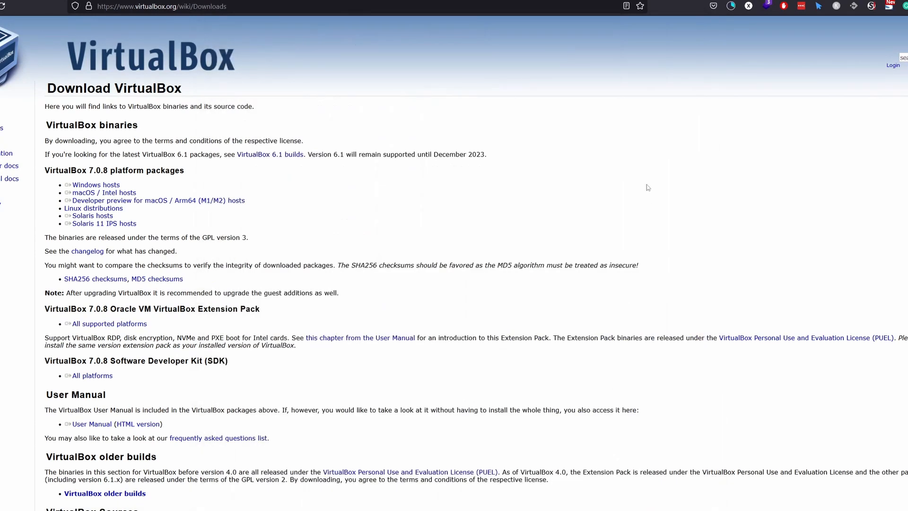
mouse_move(662, 118)
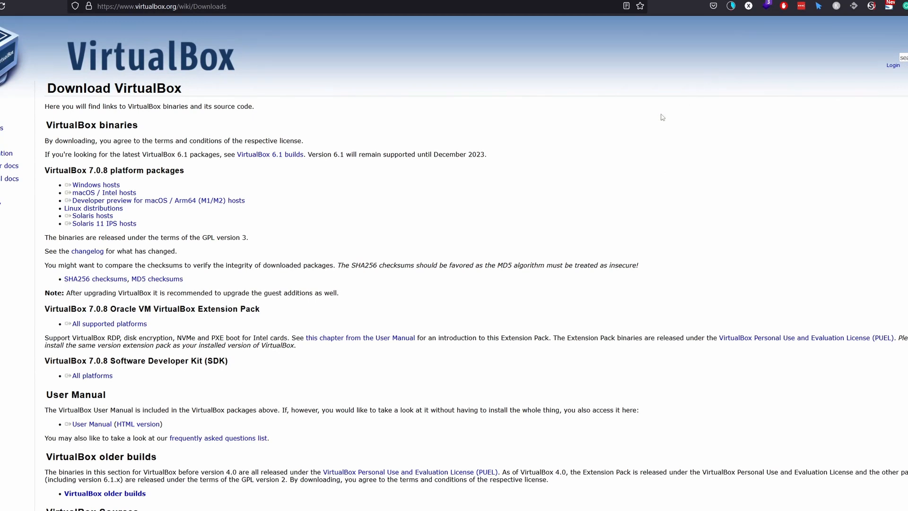
click(732, 6)
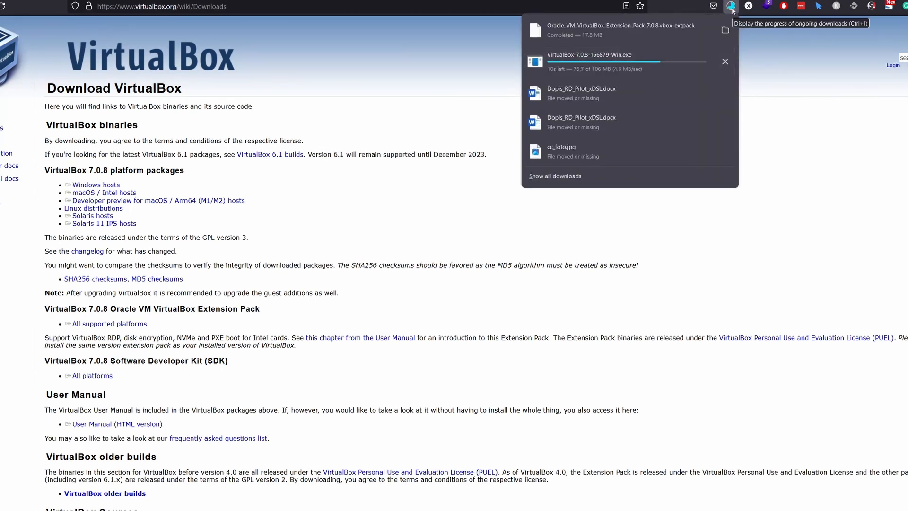
click(730, 6)
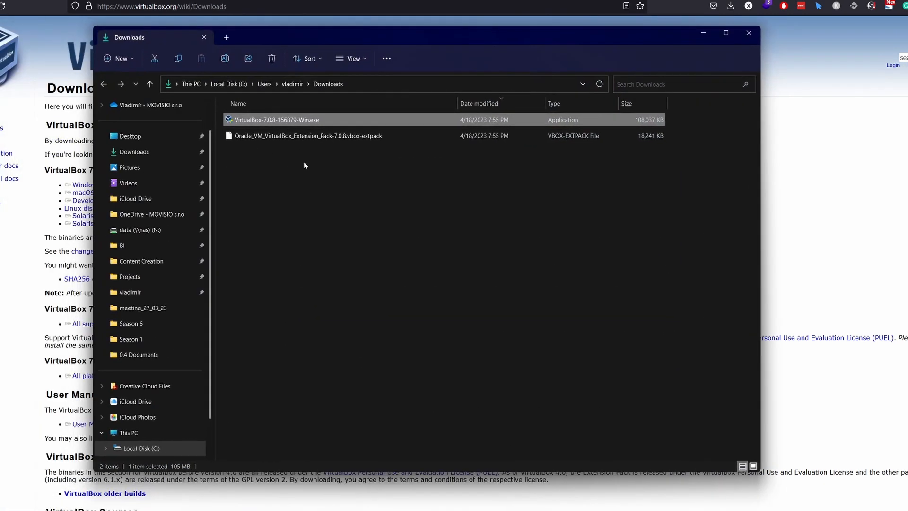
- Run the VirtualBox 7.0.8 installer, accepting the default features and install location
double_click(275, 120)
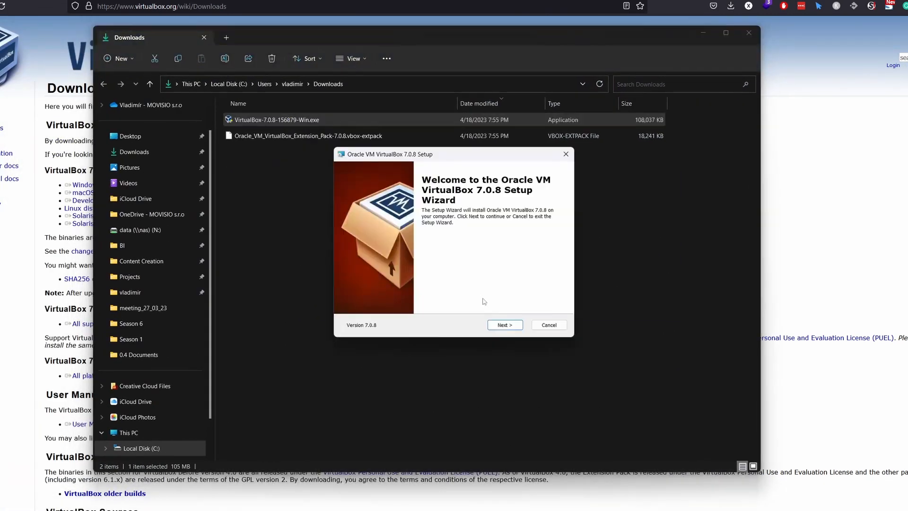
click(504, 325)
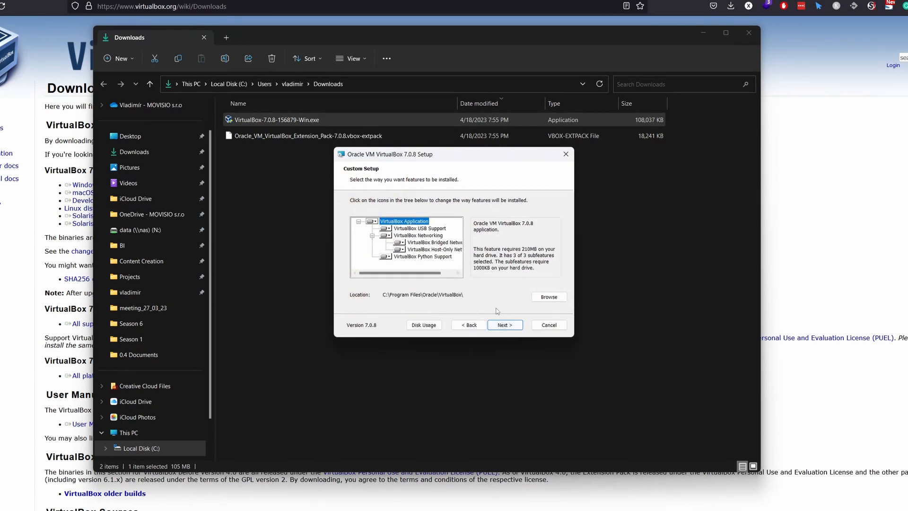
click(548, 326)
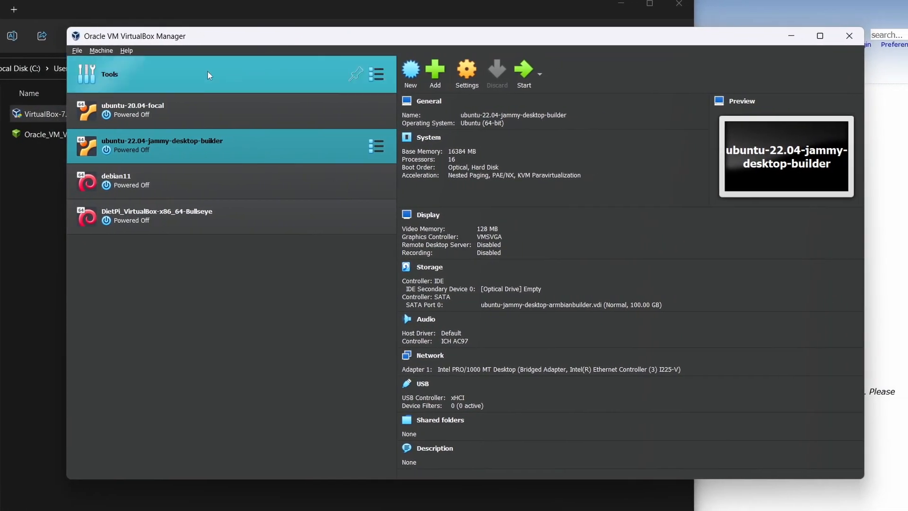
- Install the downloaded .vbox-extpack file via File > Tools > Extension Pack Manager, accepting its license
click(78, 50)
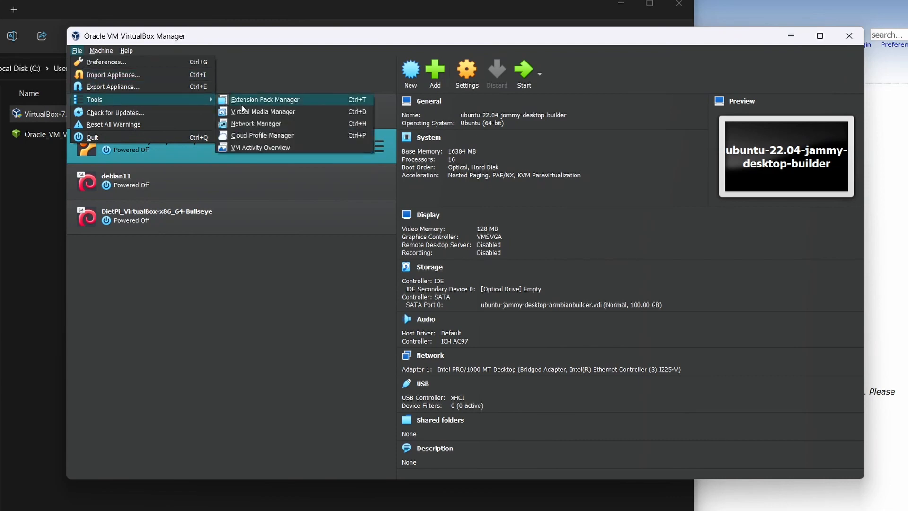
click(264, 100)
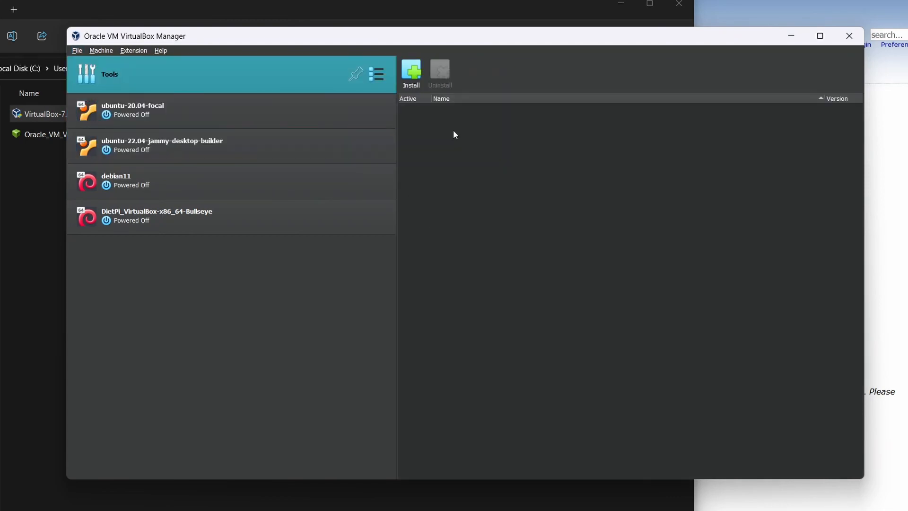
click(412, 71)
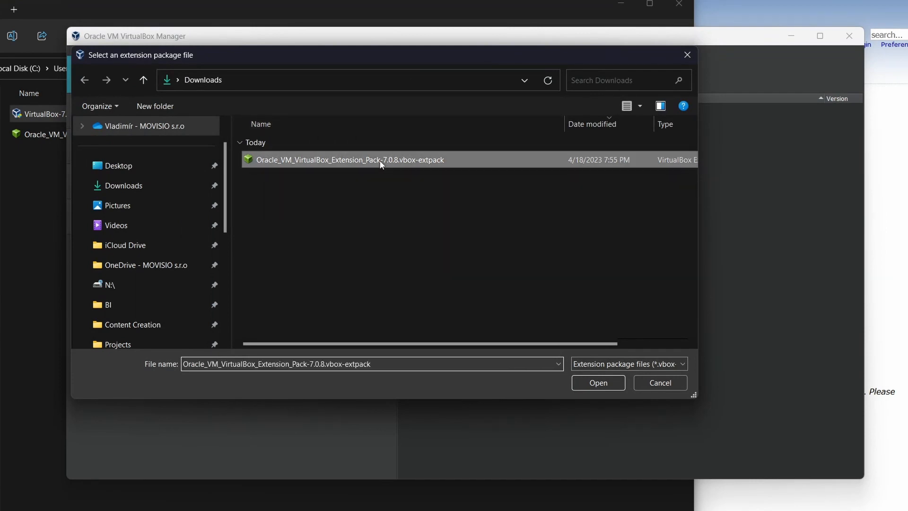
click(597, 382)
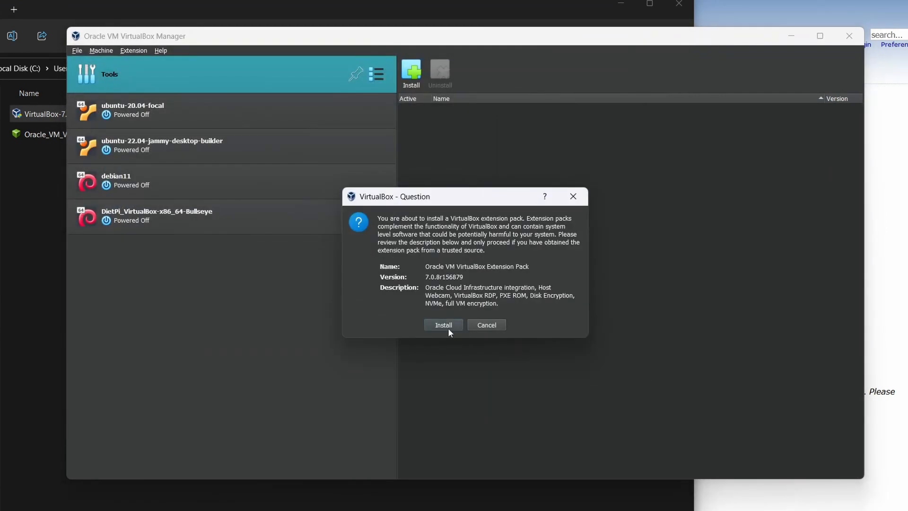
click(442, 326)
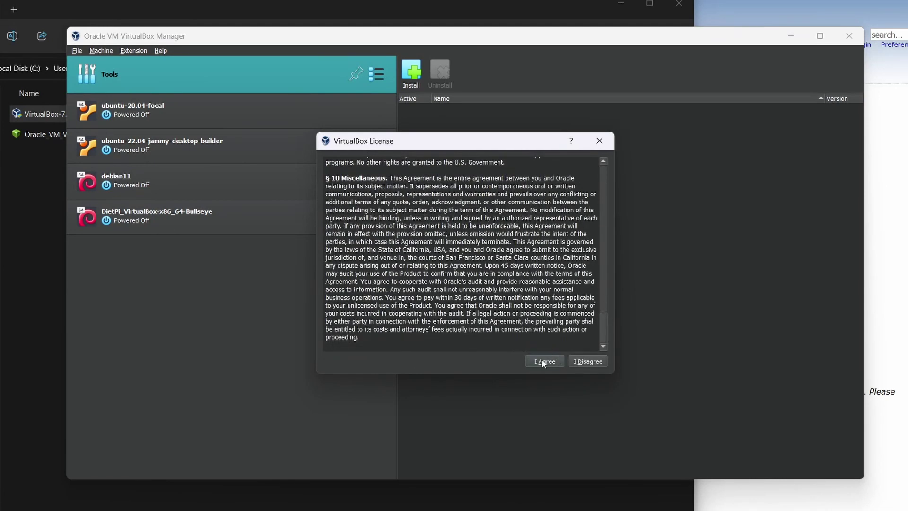
click(545, 361)
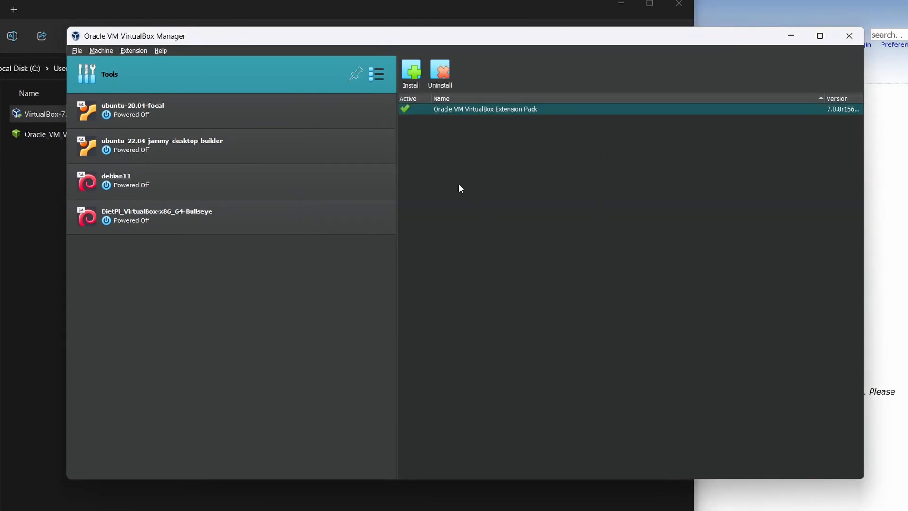
mouse_move(439, 144)
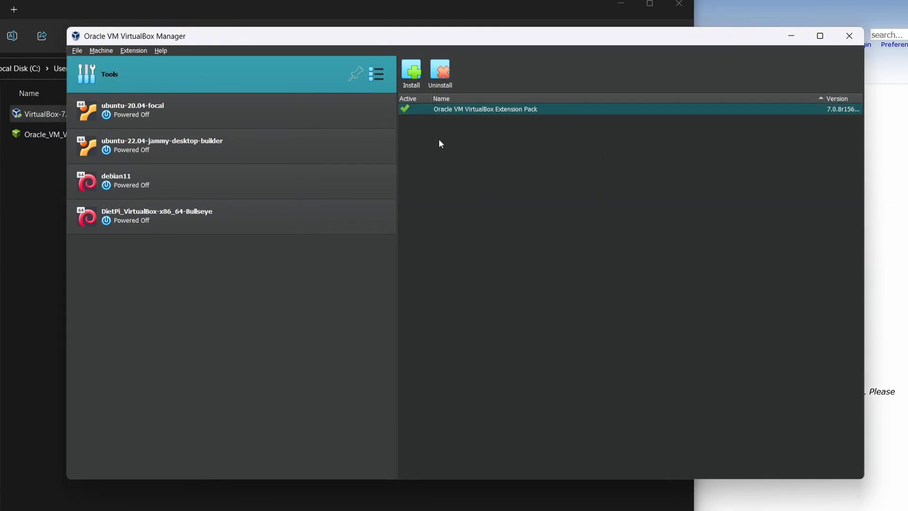
mouse_move(138, 59)
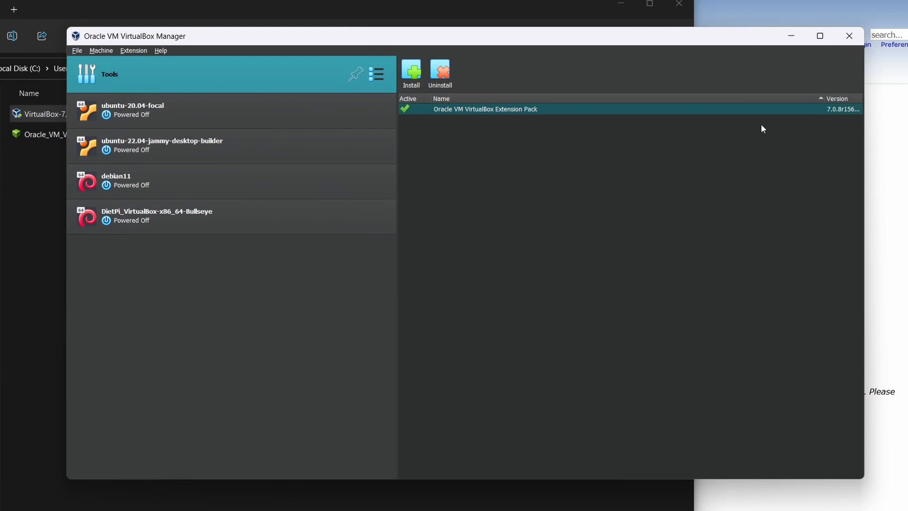
mouse_move(408, 274)
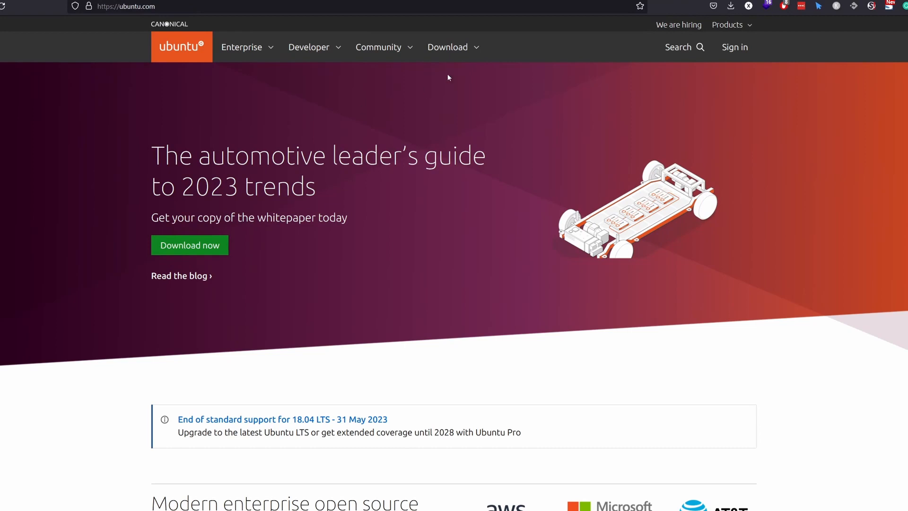
- Download the Ubuntu Desktop 22.04 LTS ISO from Ubuntu.com and save it to Downloads
click(447, 47)
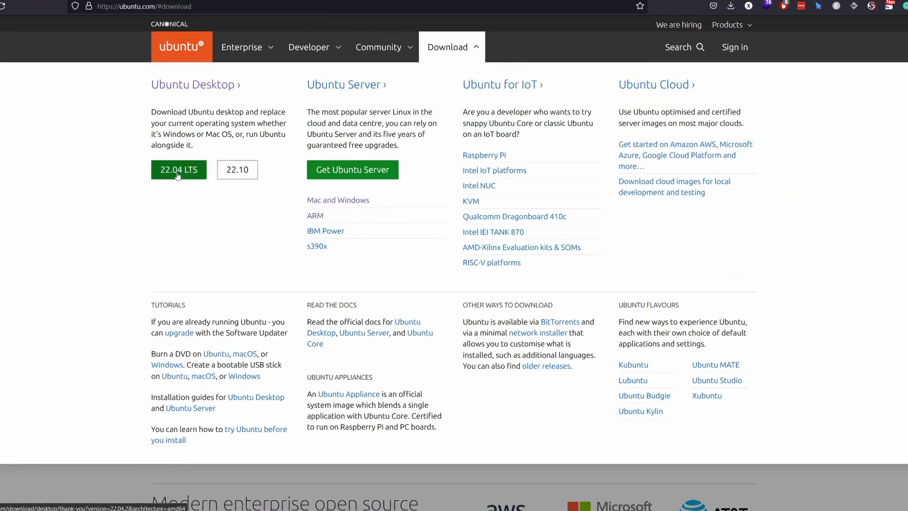
click(179, 169)
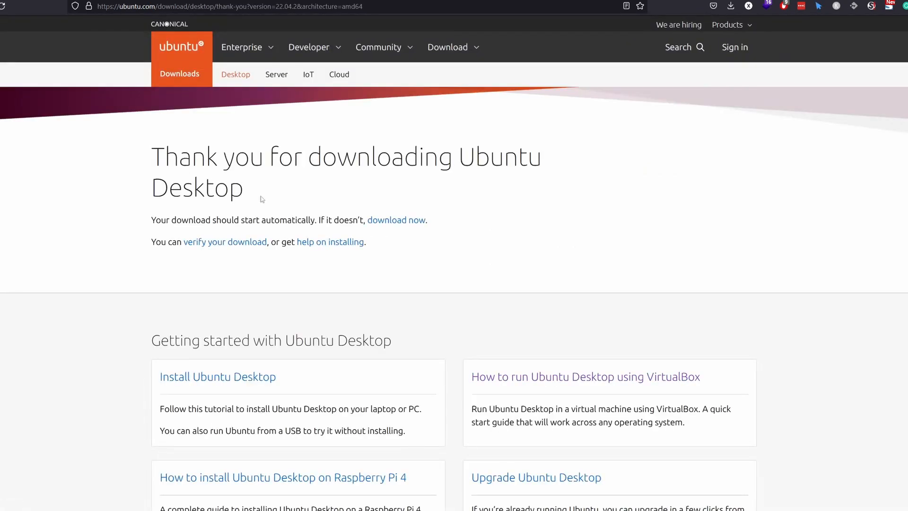
mouse_move(359, 189)
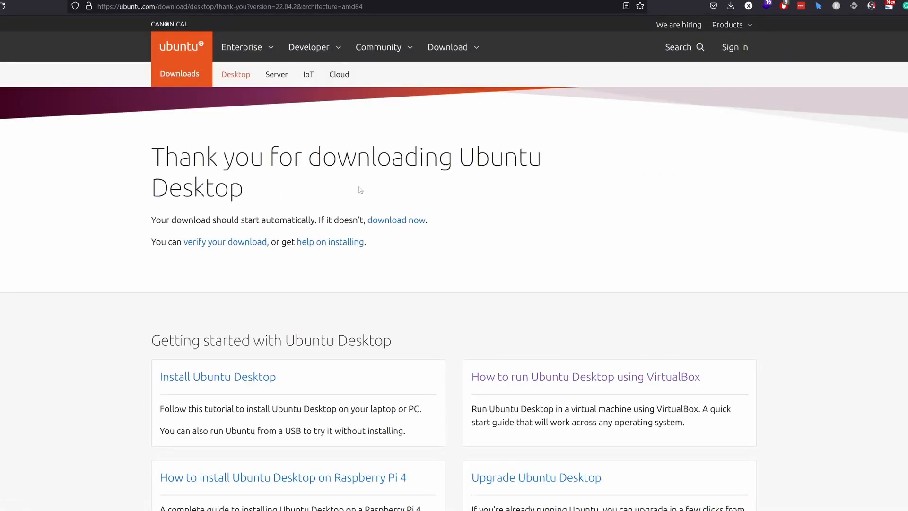
click(396, 219)
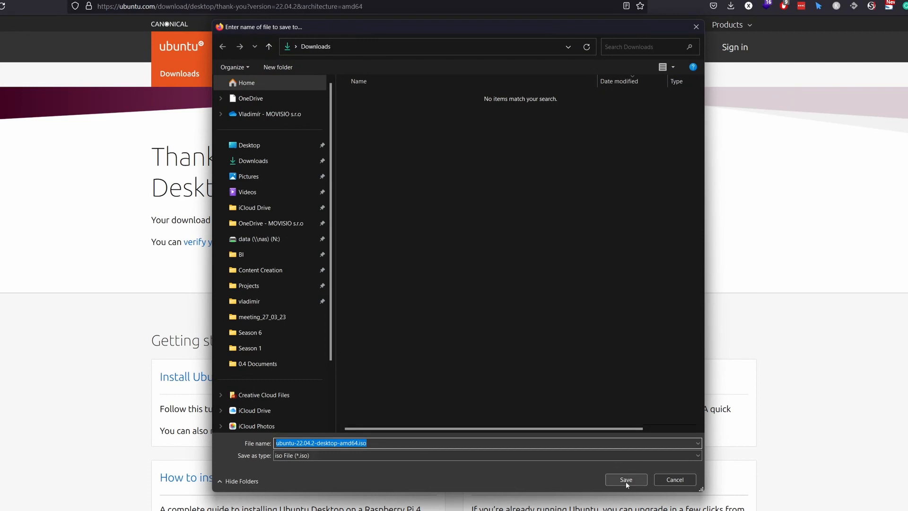
click(626, 479)
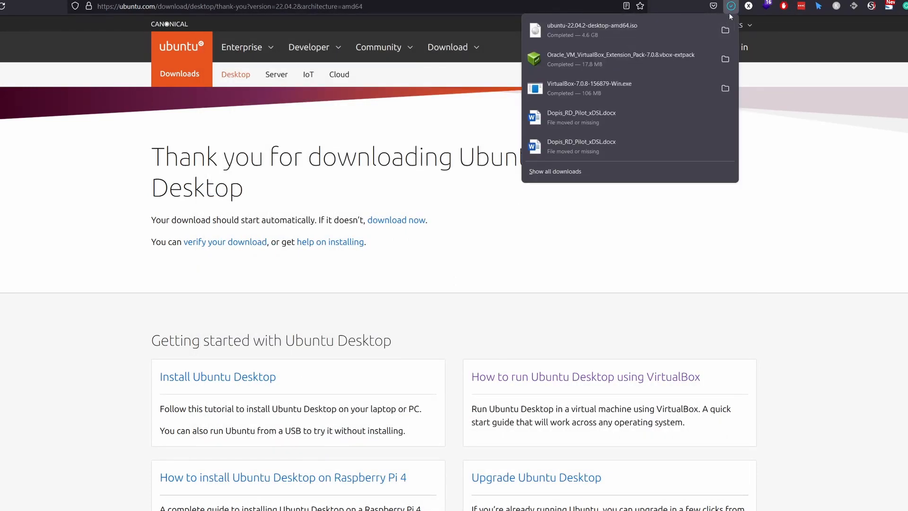
click(505, 184)
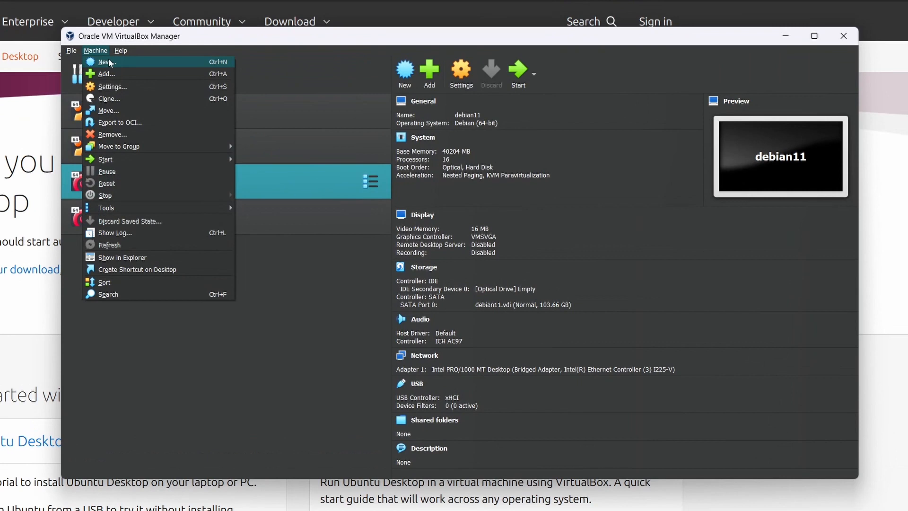
- Create a new VM skipping unattended install, with 16 processors and a 50 GB VDI disk
click(103, 63)
text(armbian-builder)
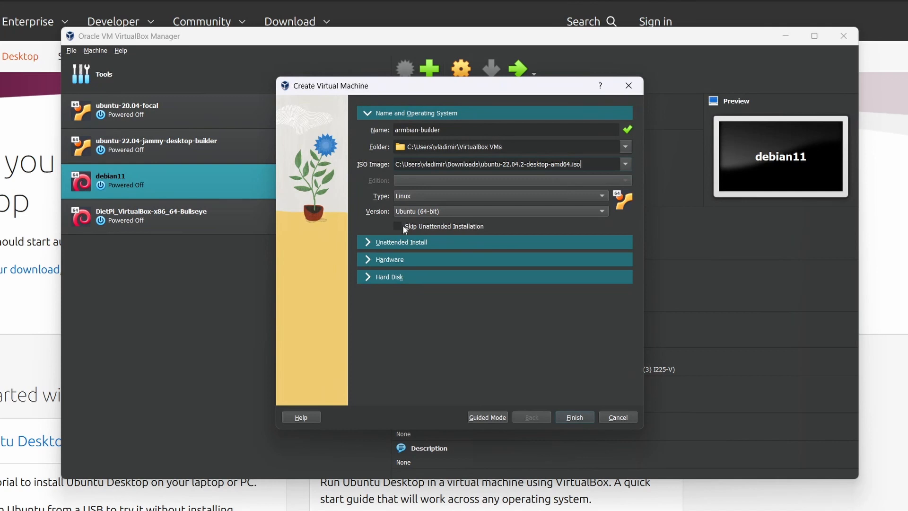
click(397, 226)
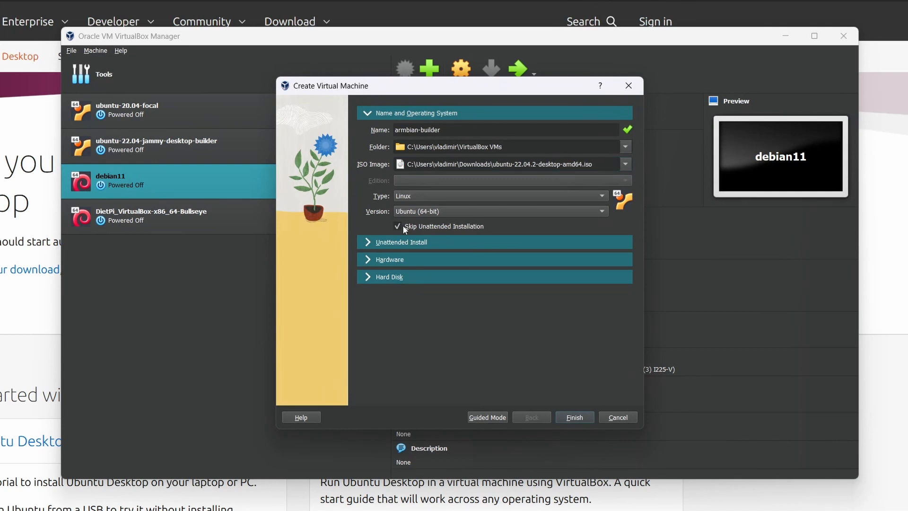
click(389, 259)
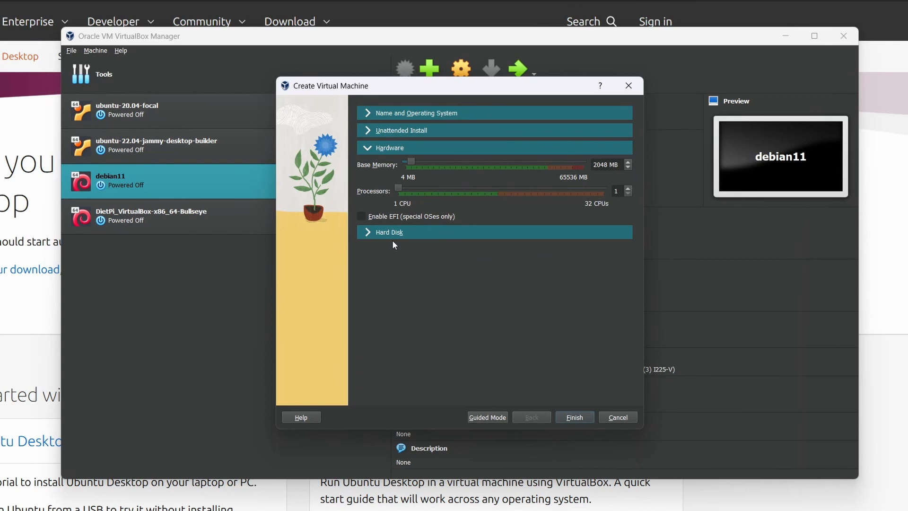
mouse_move(412, 229)
text(16000)
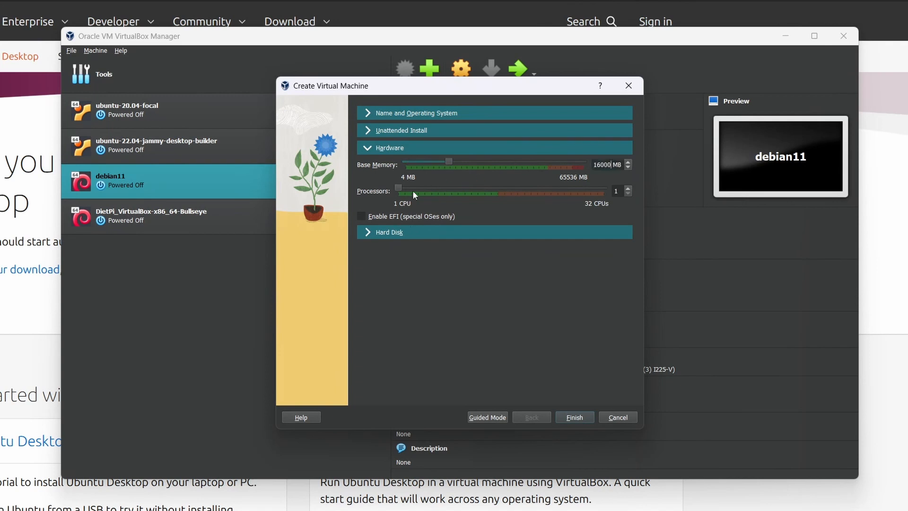
drag(398, 188, 494, 188)
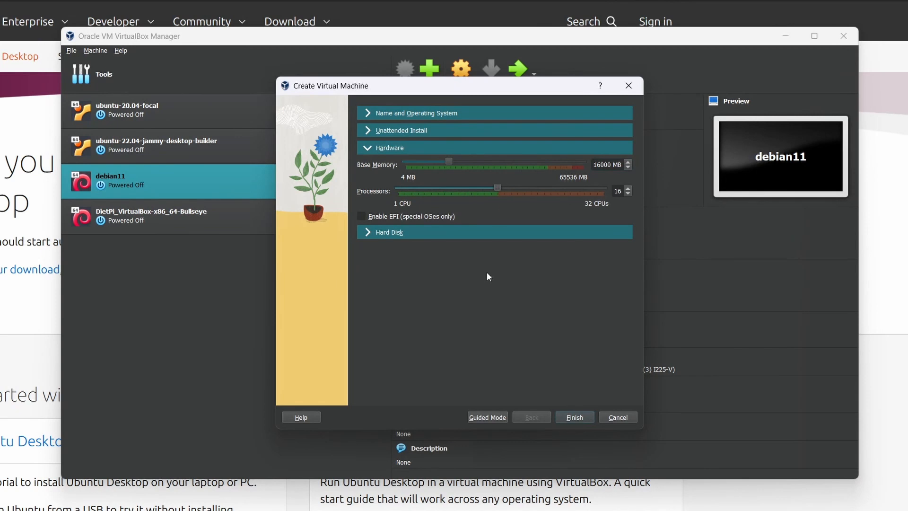
click(390, 233)
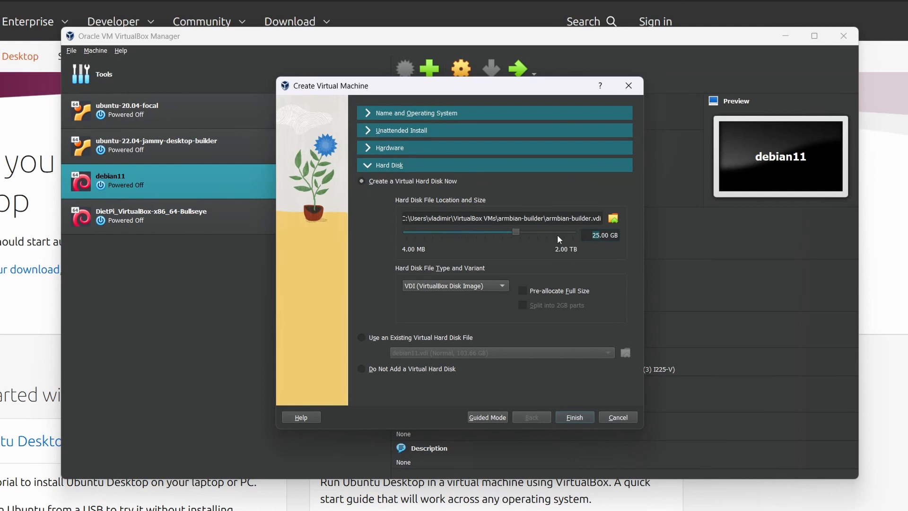
drag(516, 232, 525, 231)
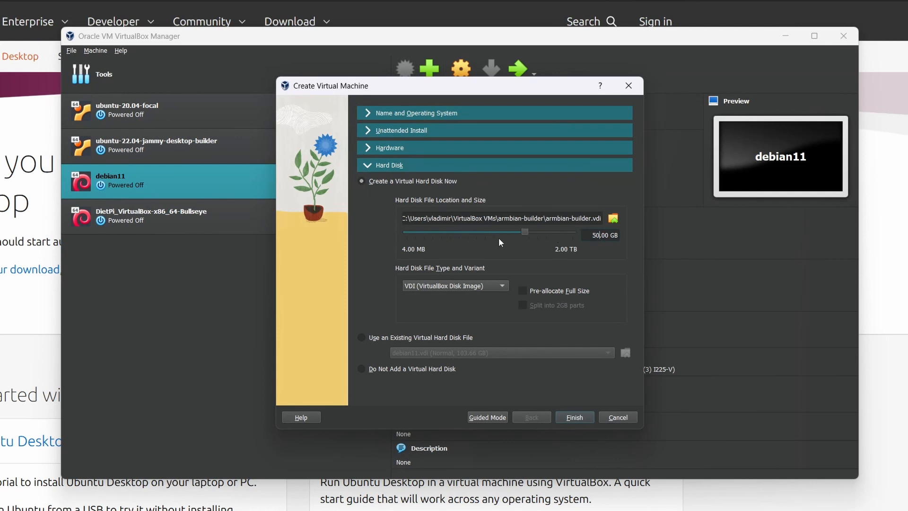
mouse_move(531, 276)
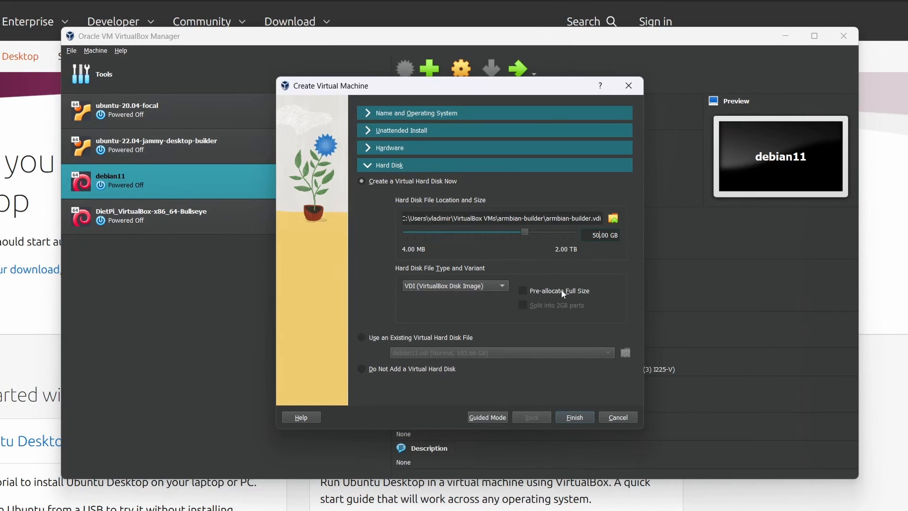
mouse_move(547, 297)
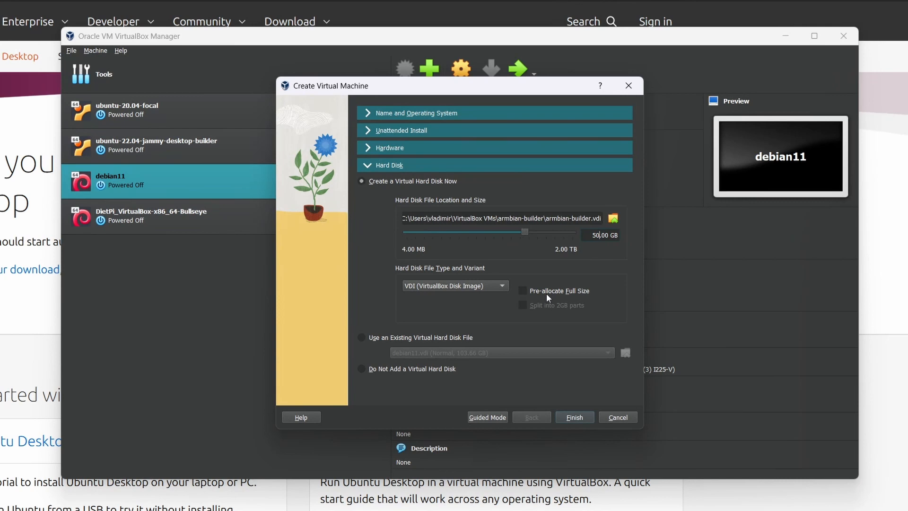
click(575, 417)
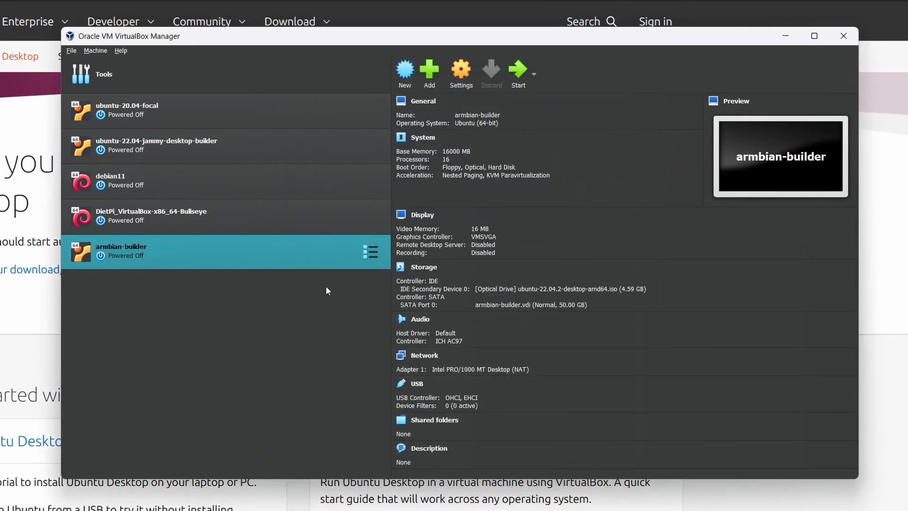
mouse_move(231, 259)
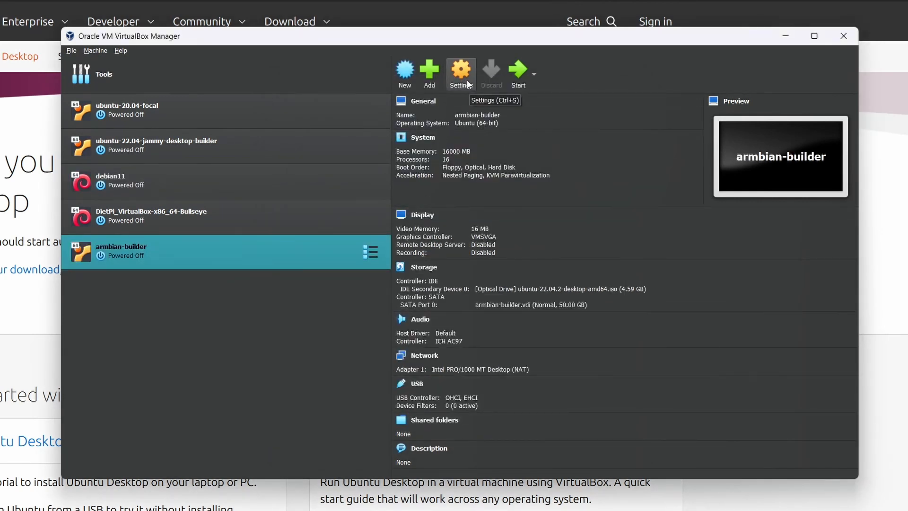
- Set armbian-builder's shared clipboard and drag-and-drop to Bidirectional in General > Advanced
click(462, 70)
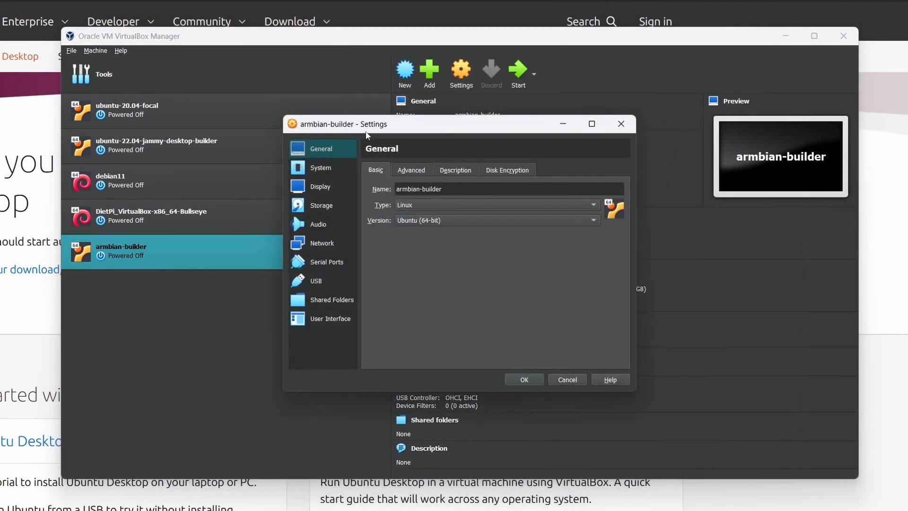
click(411, 171)
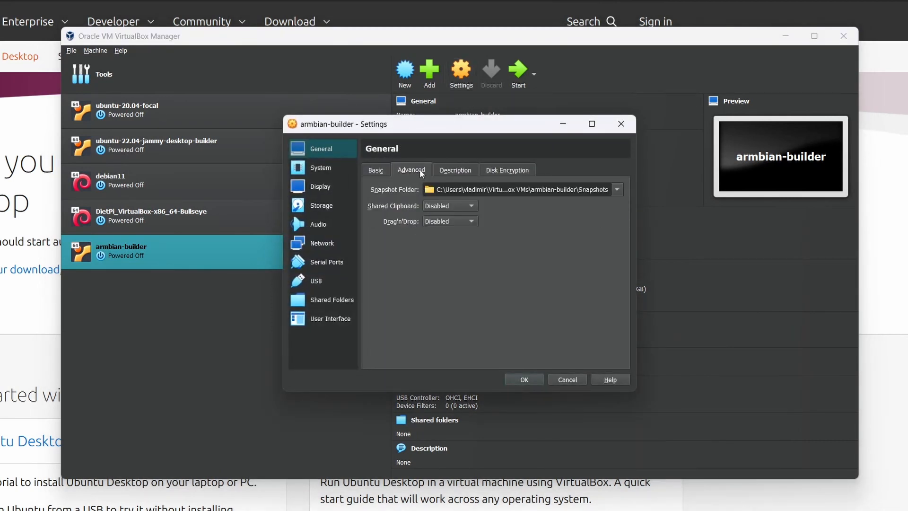
click(471, 207)
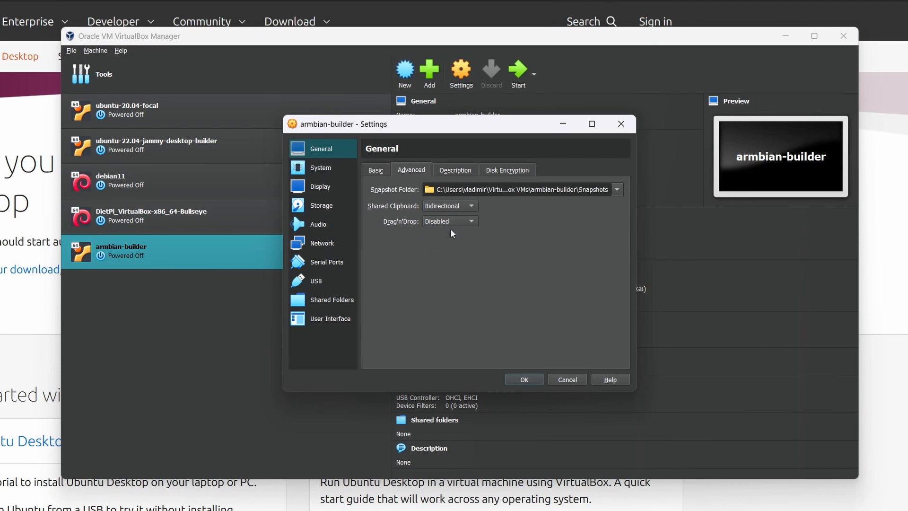
mouse_move(451, 230)
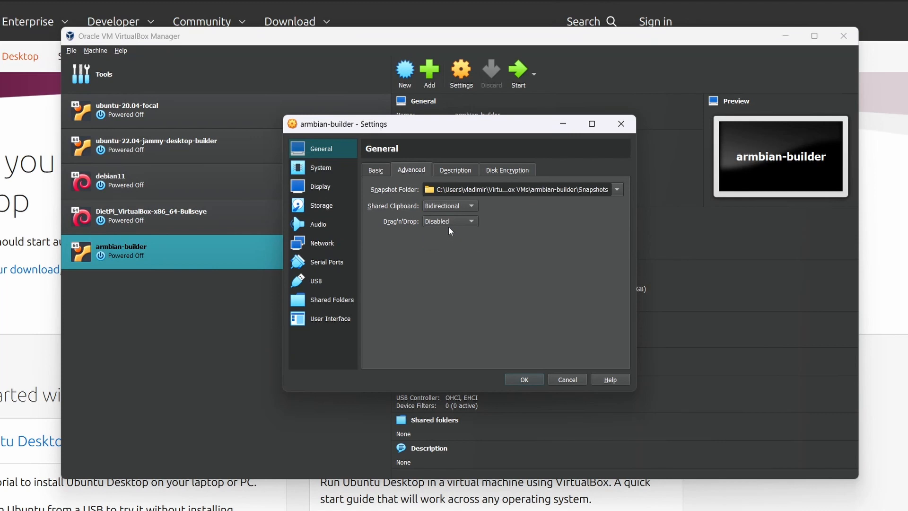
click(470, 221)
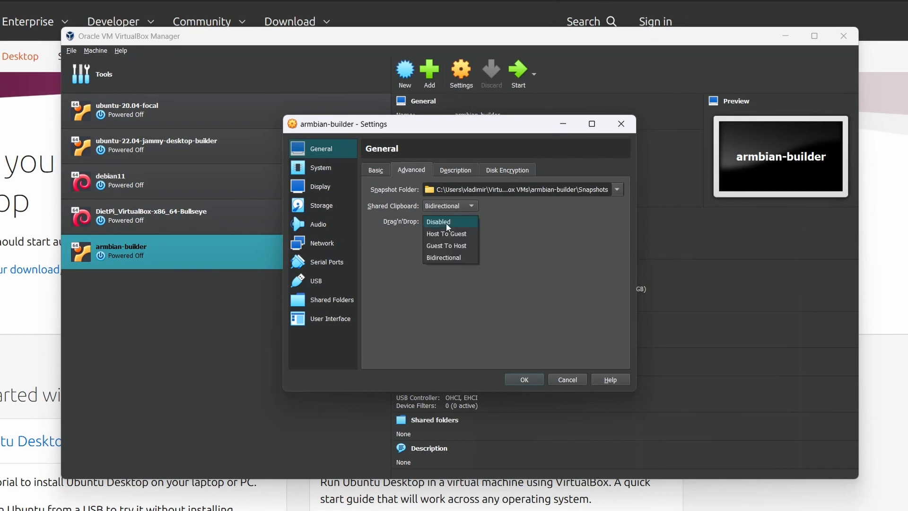
click(443, 258)
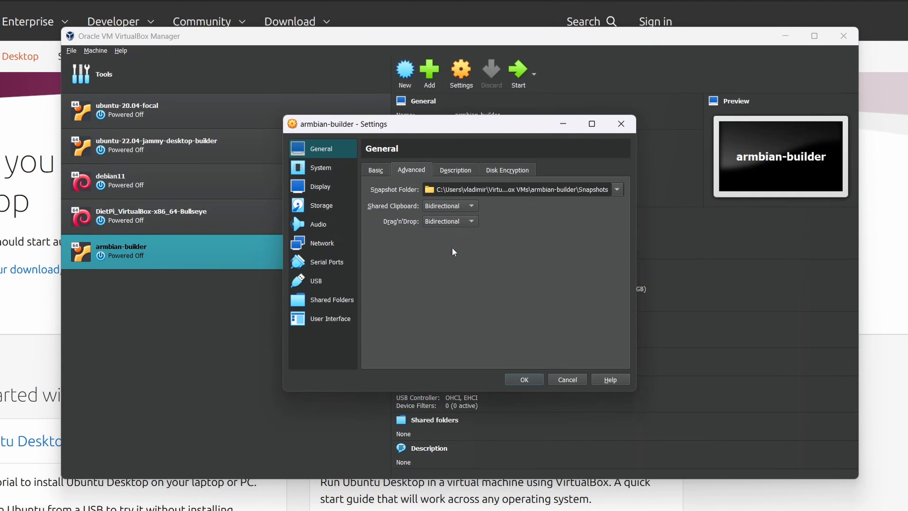
click(319, 167)
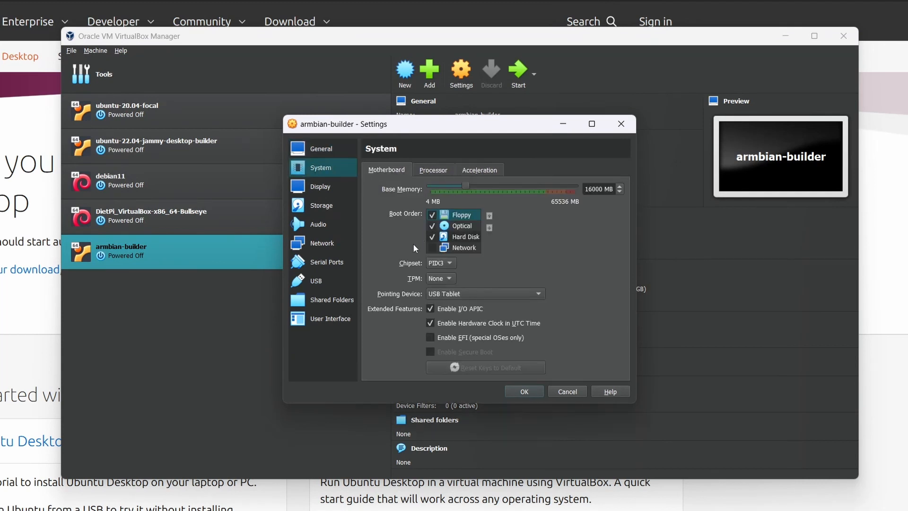
click(479, 169)
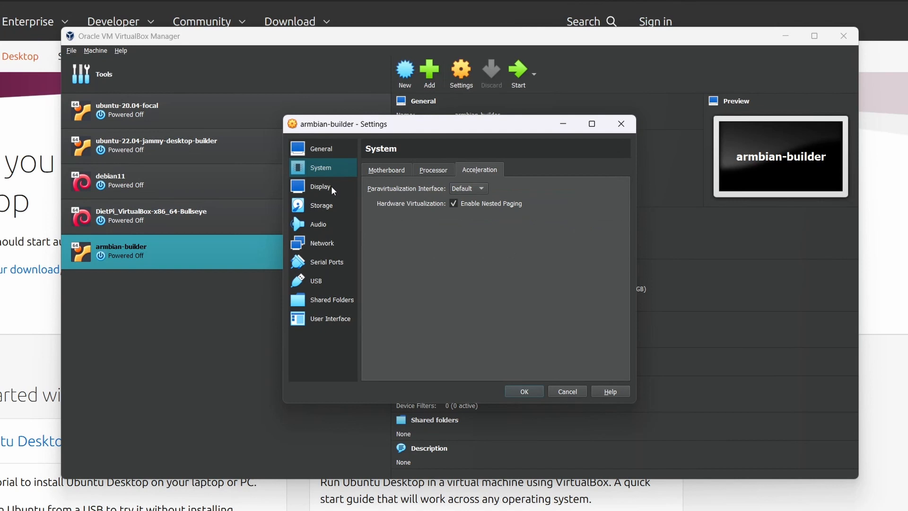
- Raise video memory to 128 MB, attach the network adapter as bridged and select the USB 3.0 controller
click(320, 186)
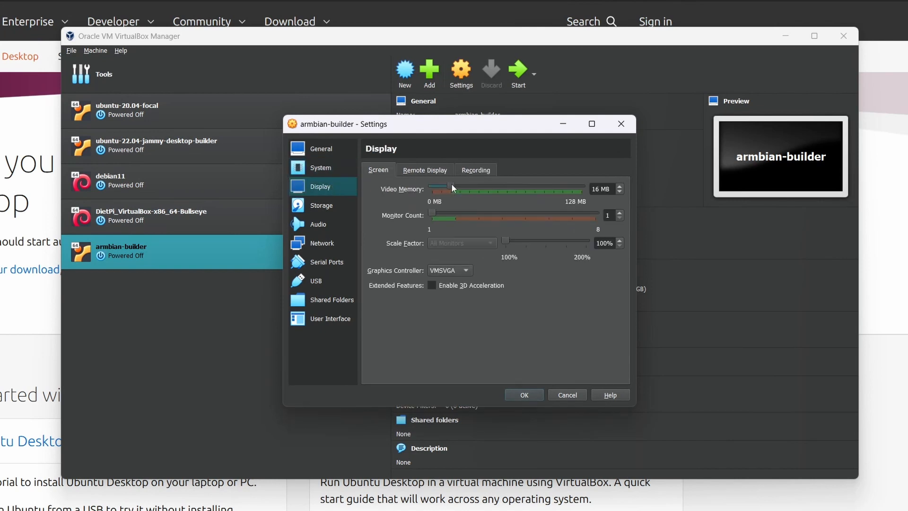
drag(452, 188, 581, 188)
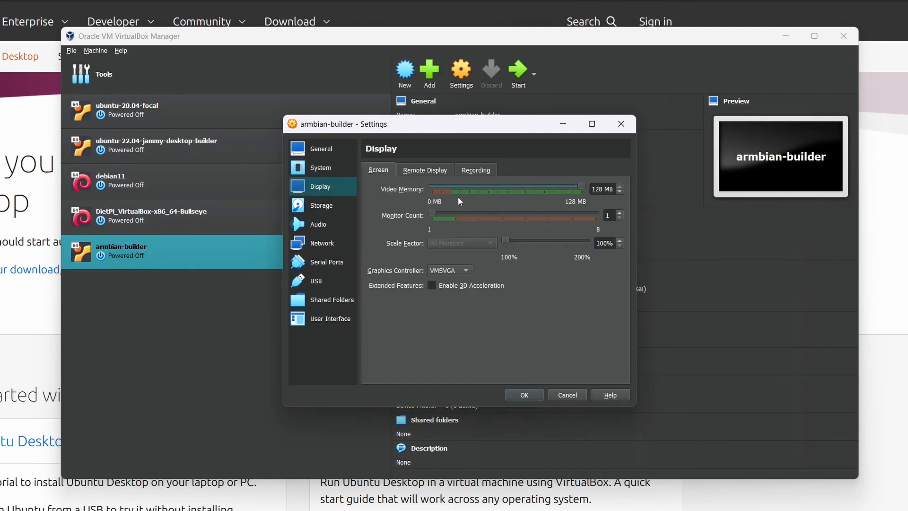
click(321, 243)
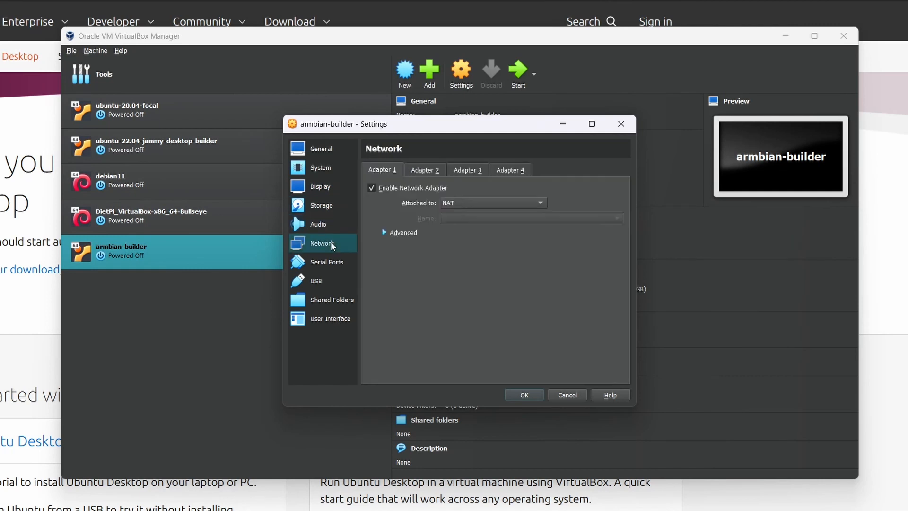
click(492, 202)
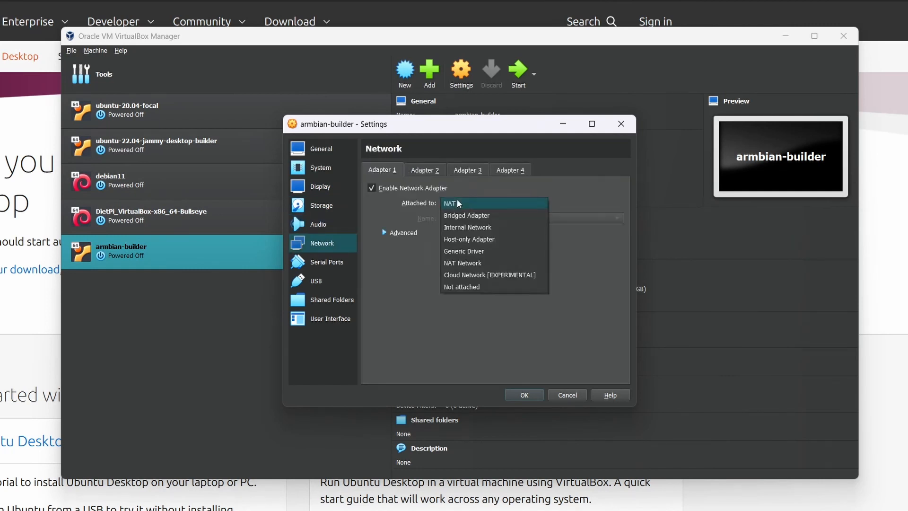
click(466, 215)
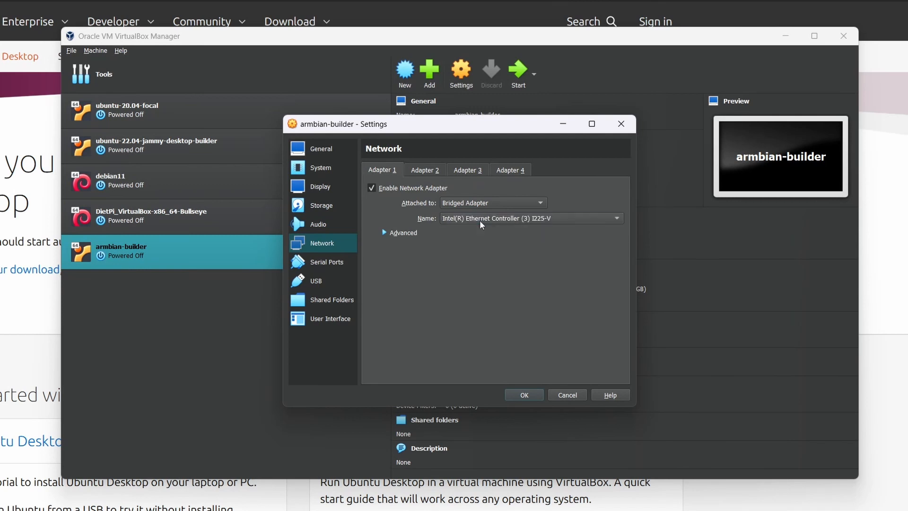
mouse_move(386, 238)
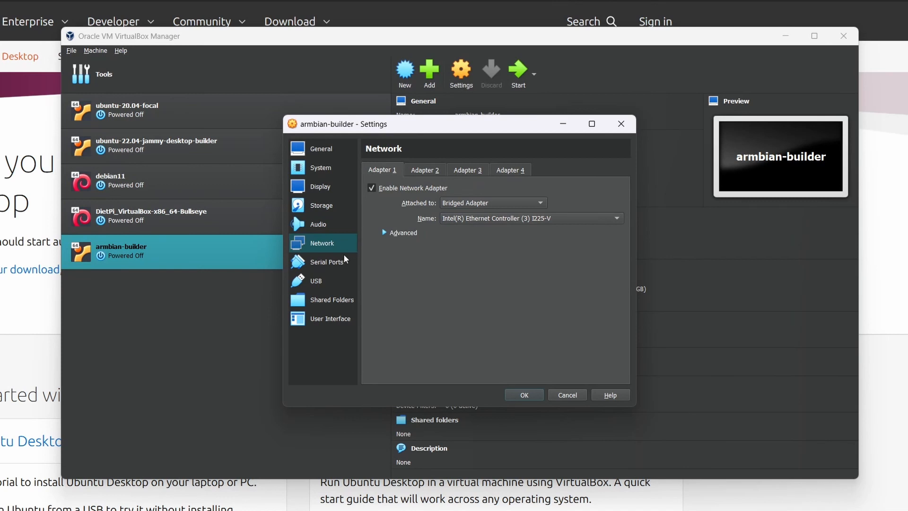
click(316, 280)
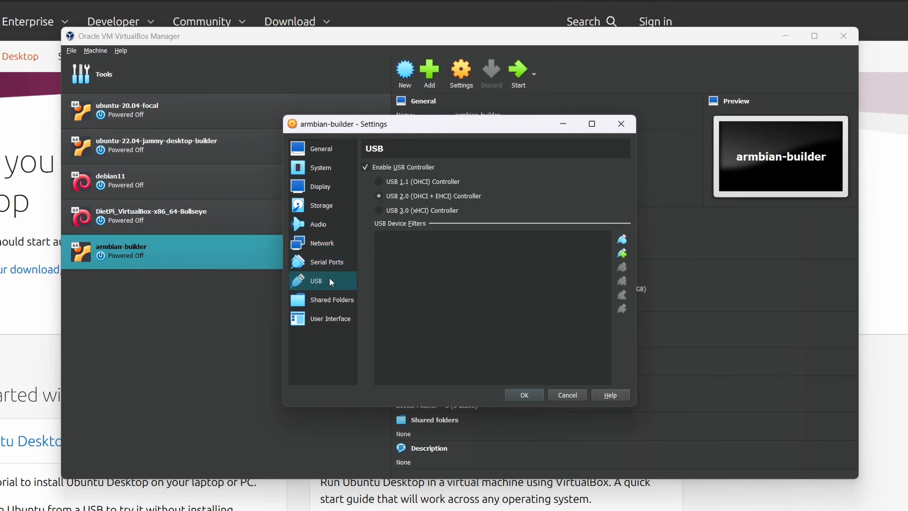
click(379, 210)
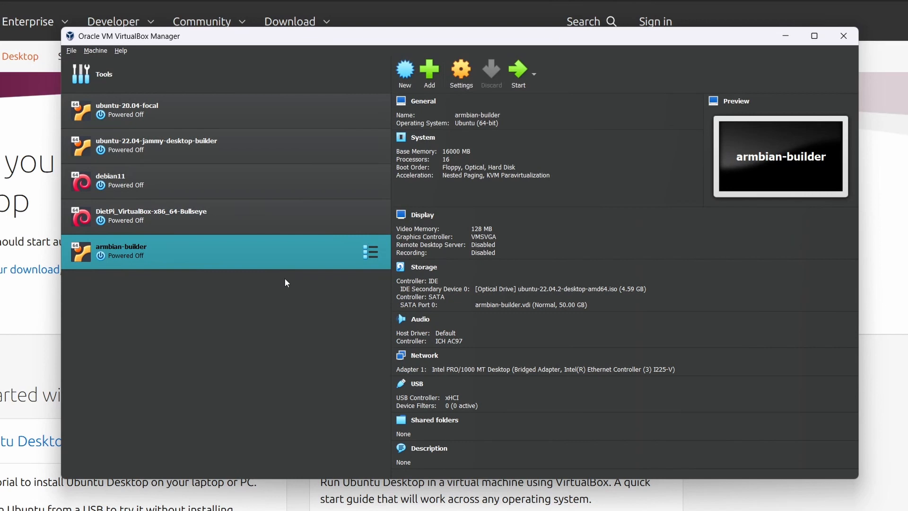
- Boot armbian-builder and start Install Ubuntu with US keyboard, minimal installation and third-party software
click(518, 68)
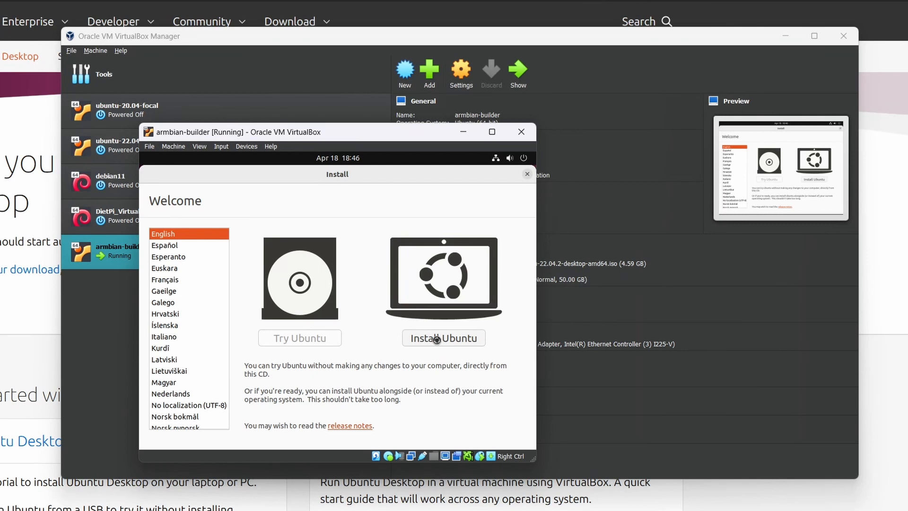
mouse_move(437, 343)
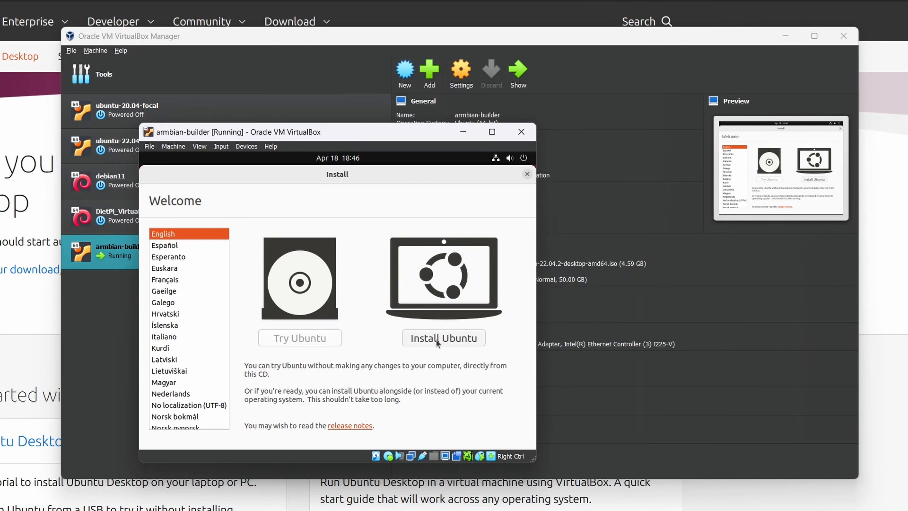
click(443, 338)
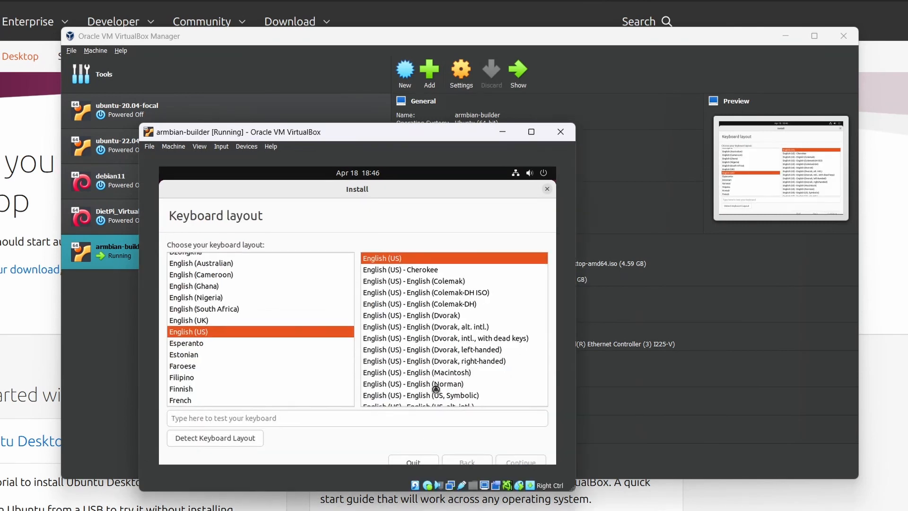
click(520, 461)
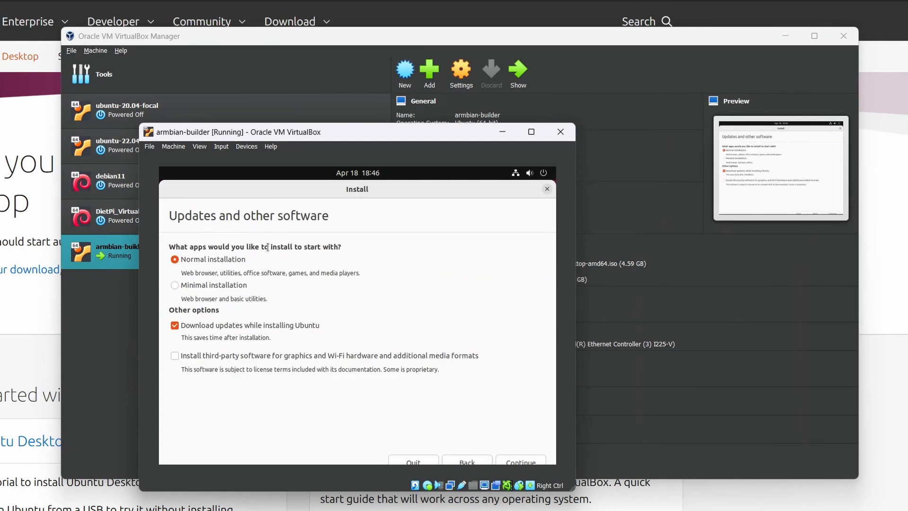
click(174, 285)
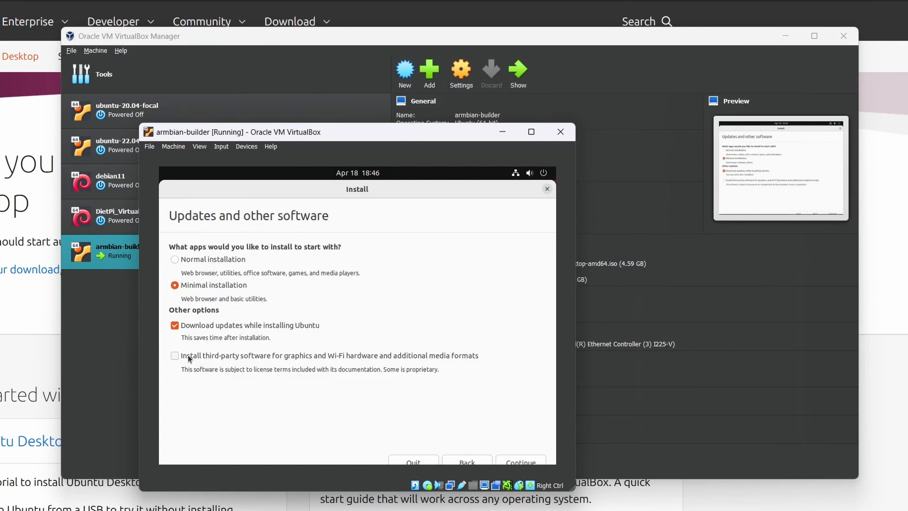
click(174, 355)
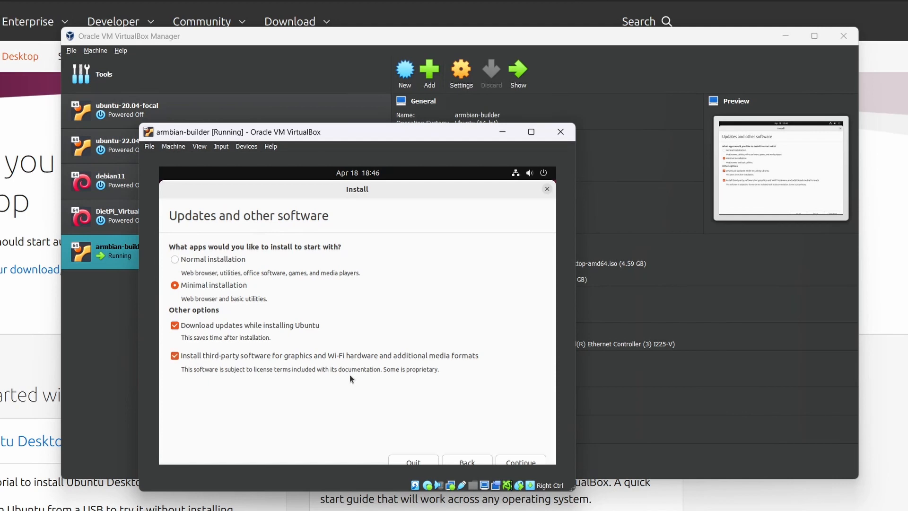
click(520, 461)
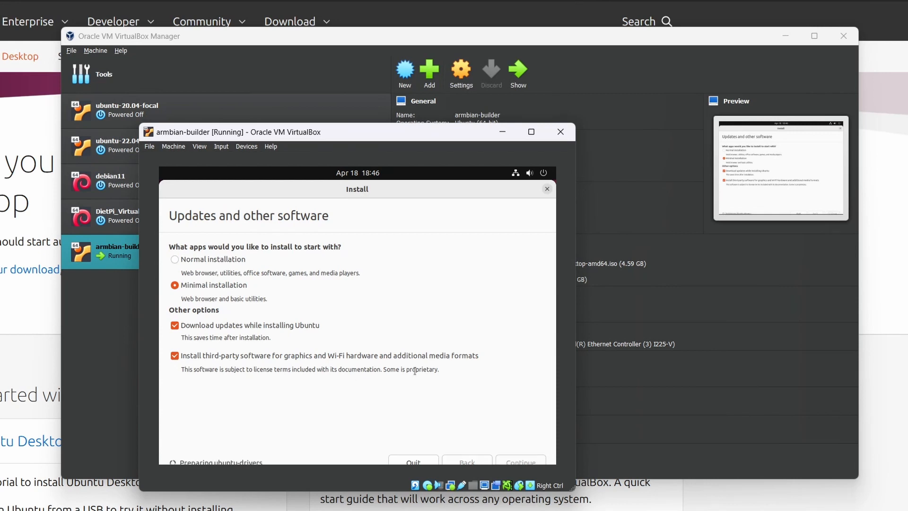
click(520, 461)
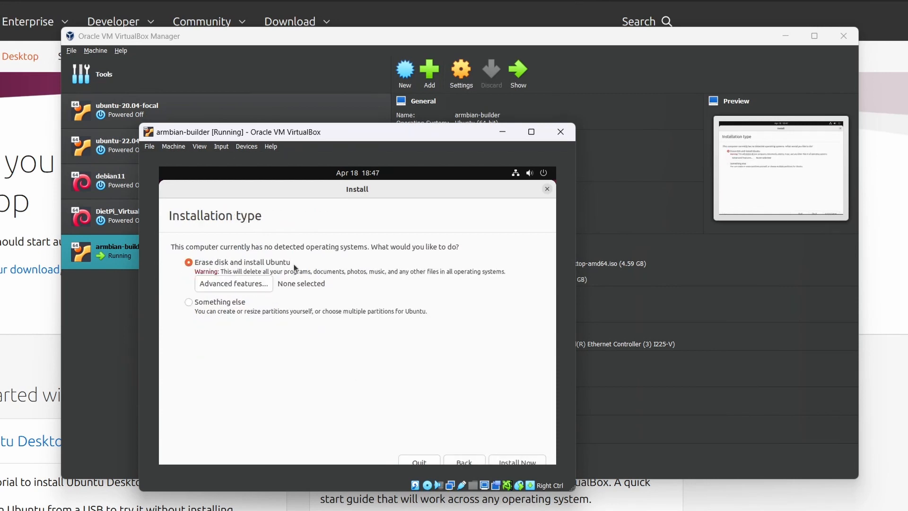
- Erase the disk and install, accept Prague, create user 'ubu' with automatic login and let installation complete
click(517, 461)
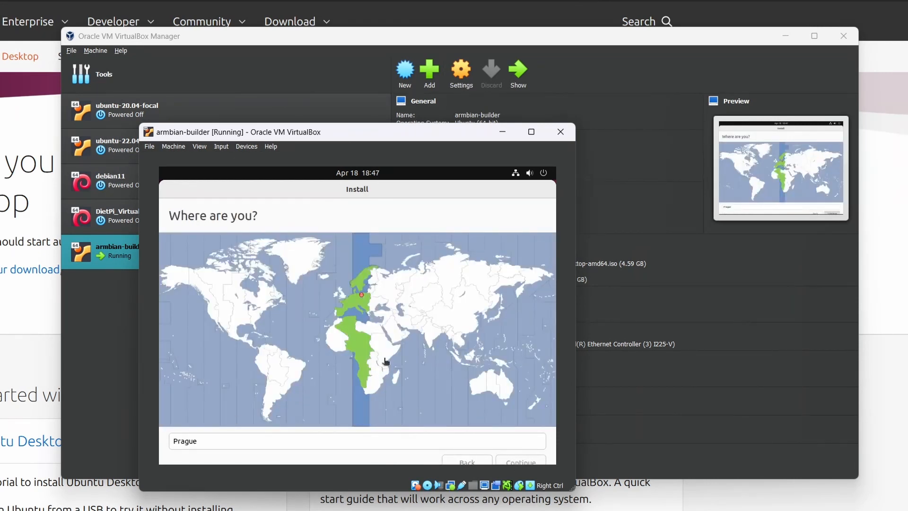
click(520, 461)
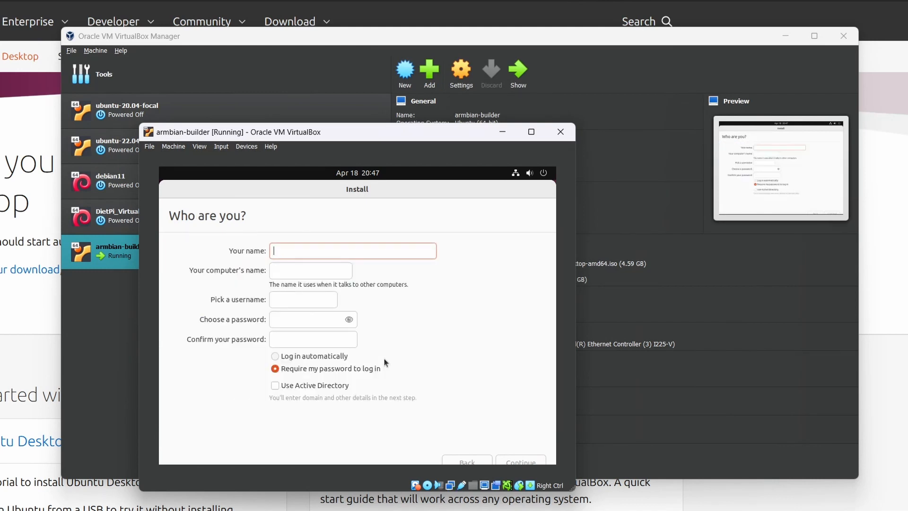
text(ubuntu)
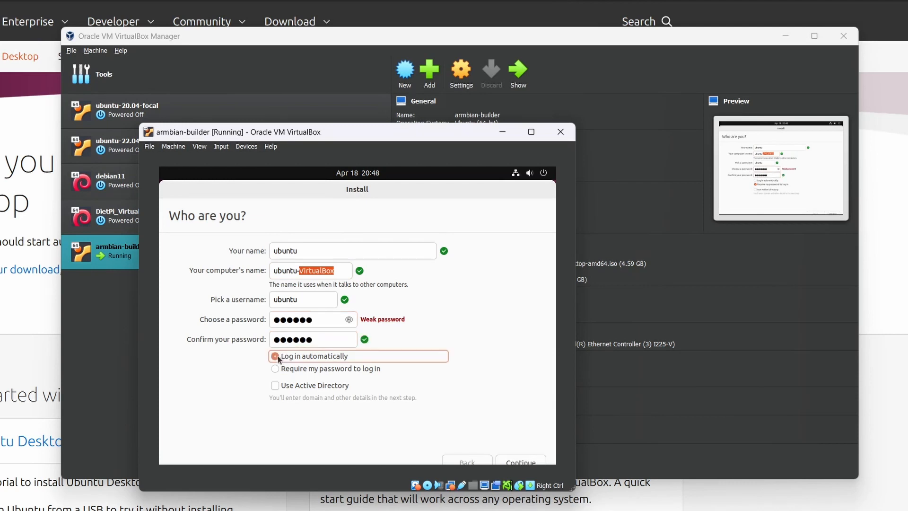
click(275, 356)
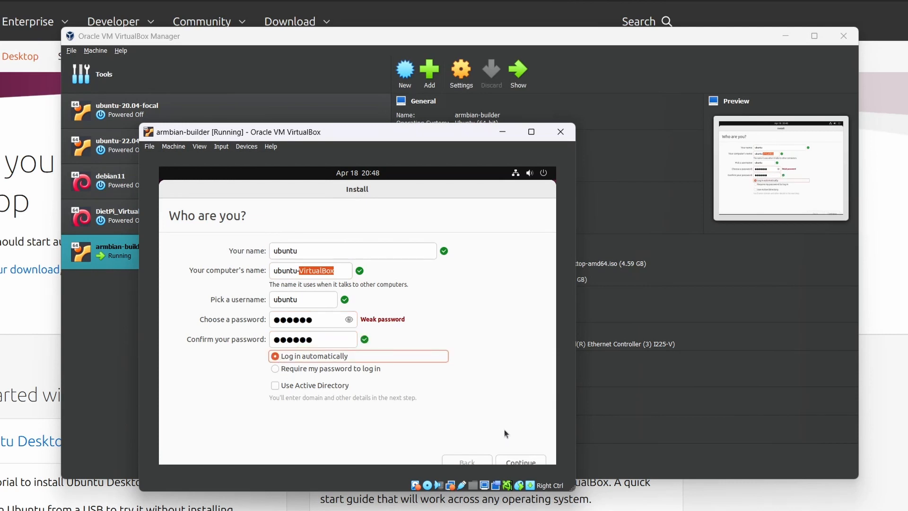
click(275, 356)
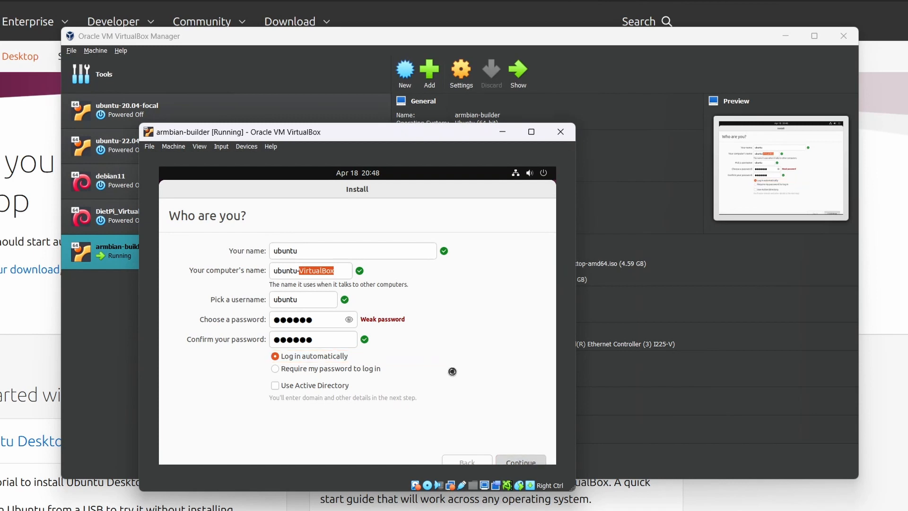
click(520, 462)
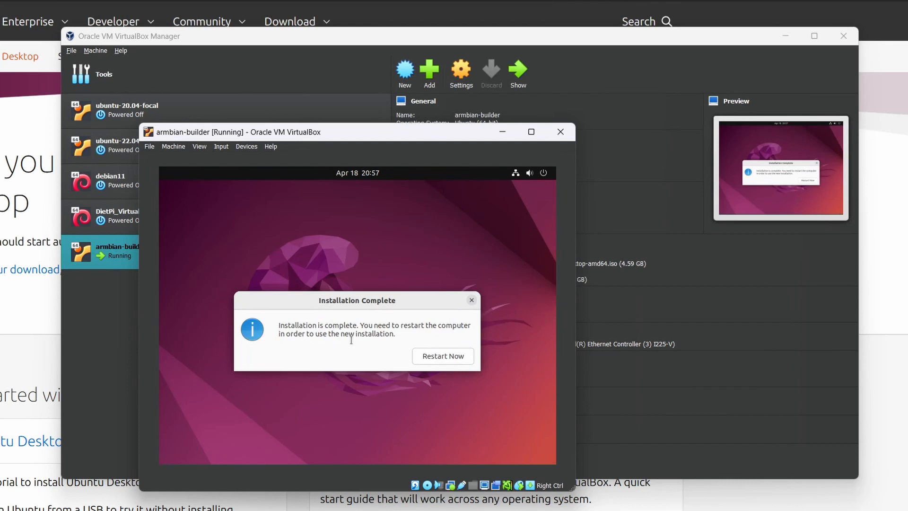
- Restart armbian-builder into its freshly installed Ubuntu desktop
click(443, 356)
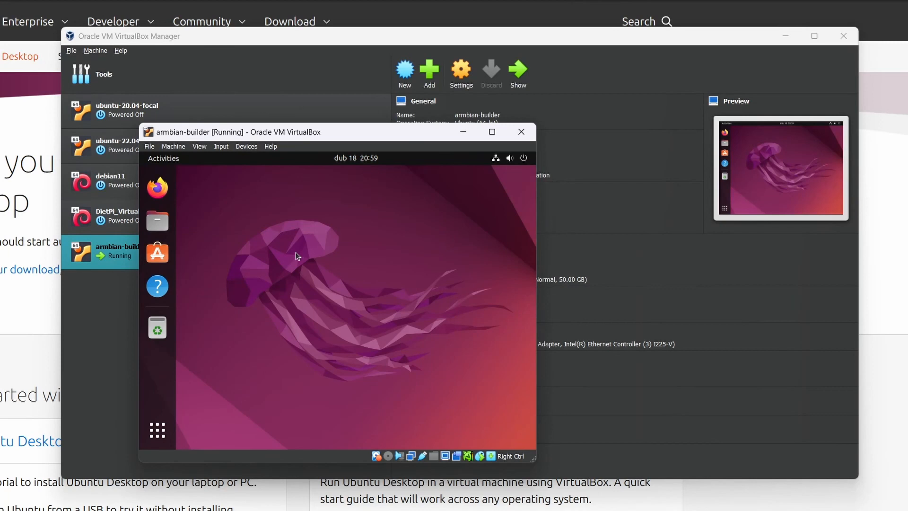
mouse_move(302, 295)
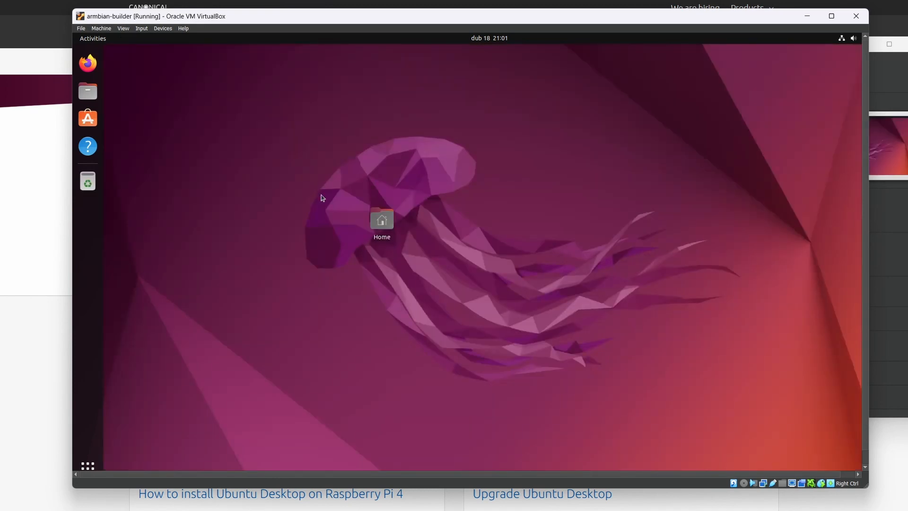
mouse_move(324, 195)
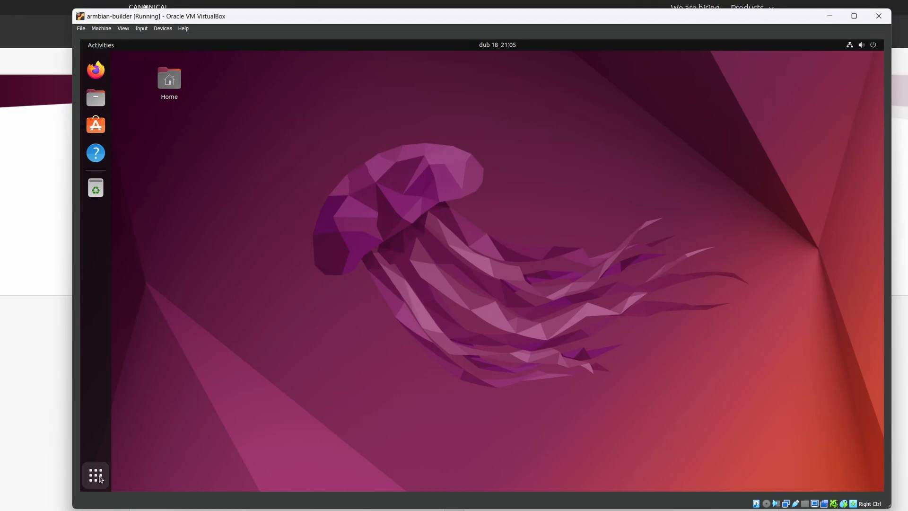
- Launch Terminal from the applications list and install git with sudo apt install git
click(95, 186)
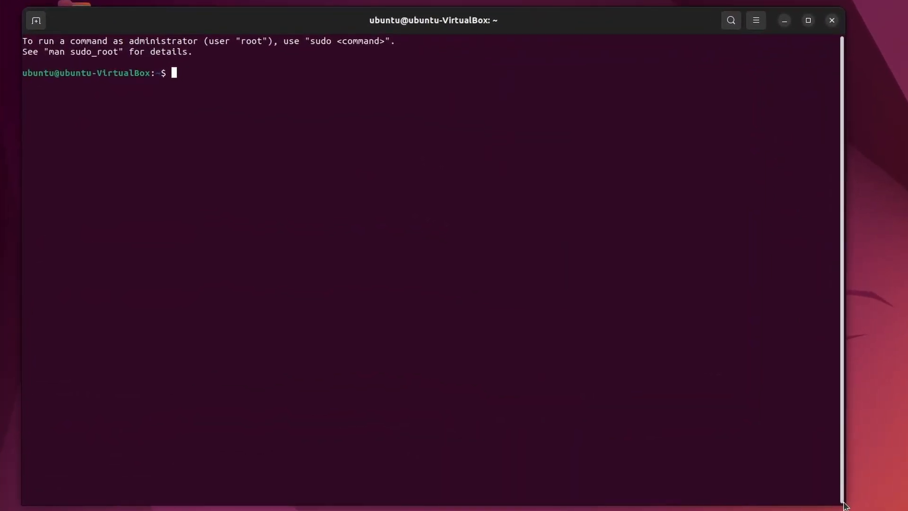
text(su)
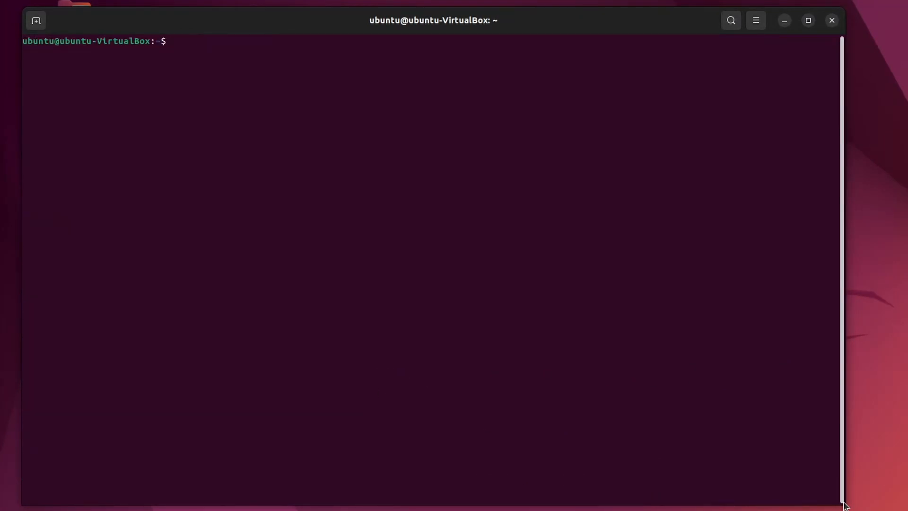
text(sudo apt install git)
text(mkdir armbian)
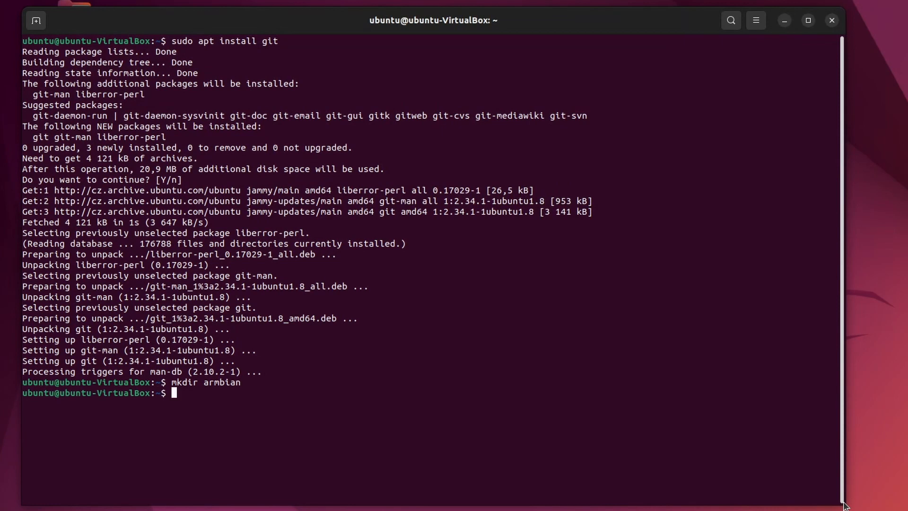
- Enter the armbian folder and git clone --depth=1 --branch=main the armbian/build repository
text(cd armbian/)
text(git clone)
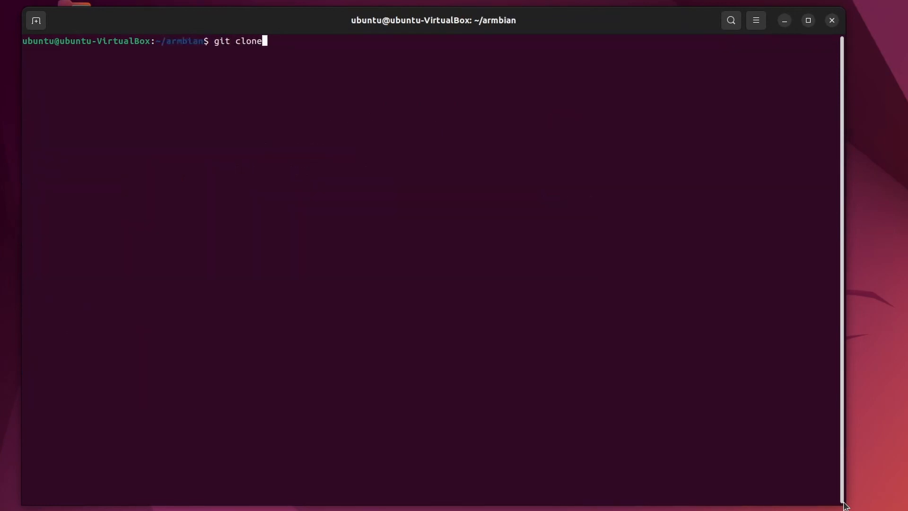
text(--depth=1 --branch=main)
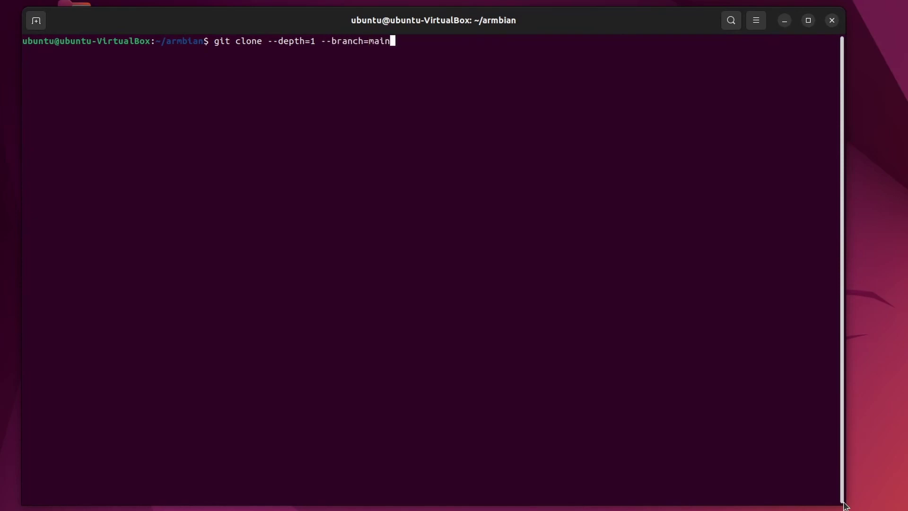
text(https://github.com/armbian/build)
text(cd build/)
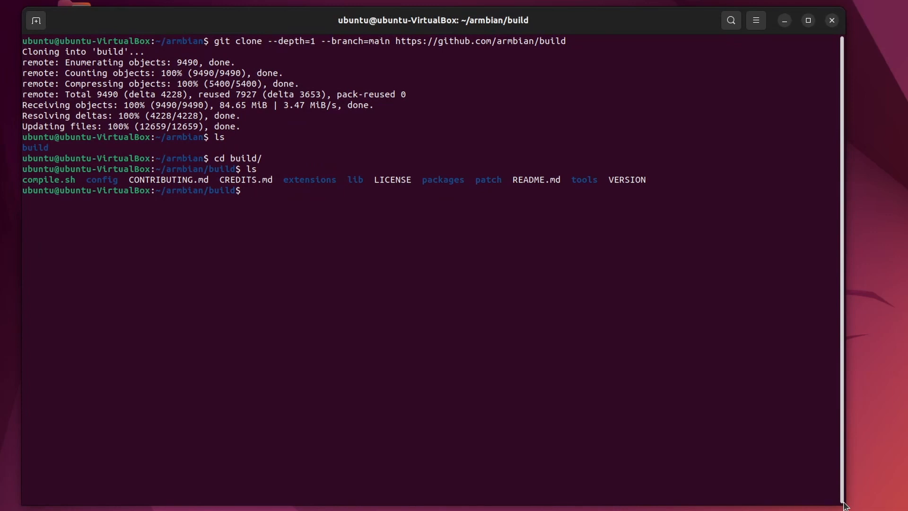
- Launch ./compile.sh, keep the kernel configuration unchanged, and scroll the board list toward orangepi5
text(./compile.sh)
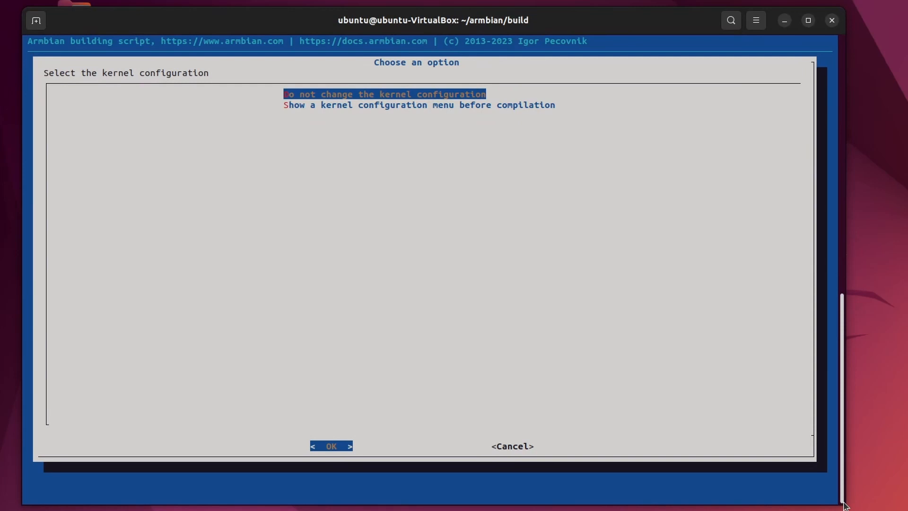
click(331, 445)
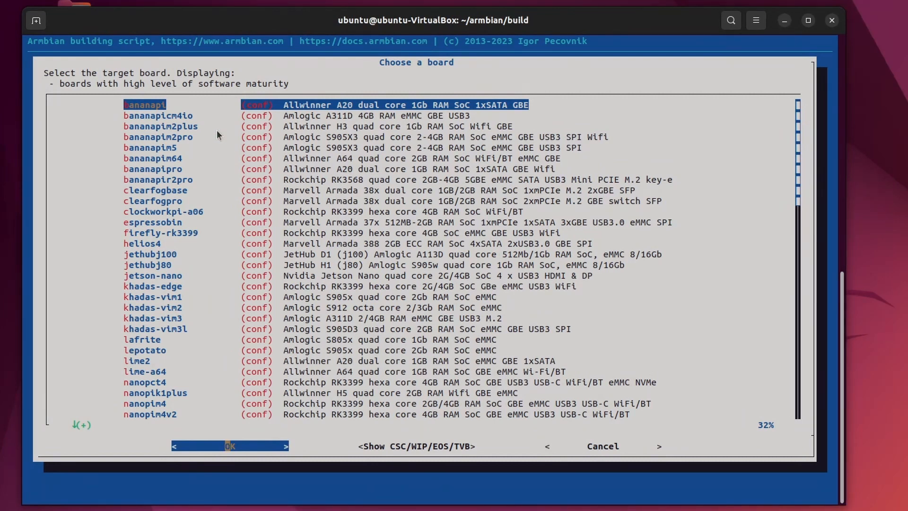
mouse_move(455, 297)
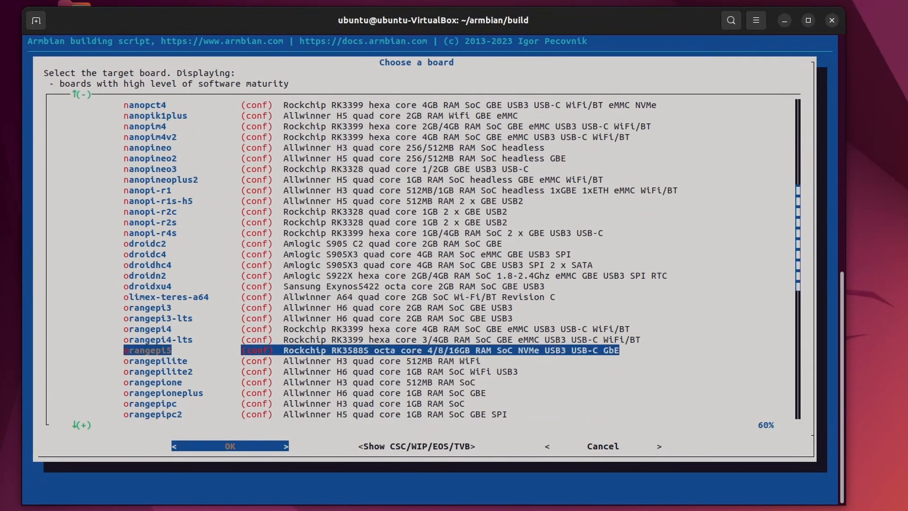
scroll(down, 3)
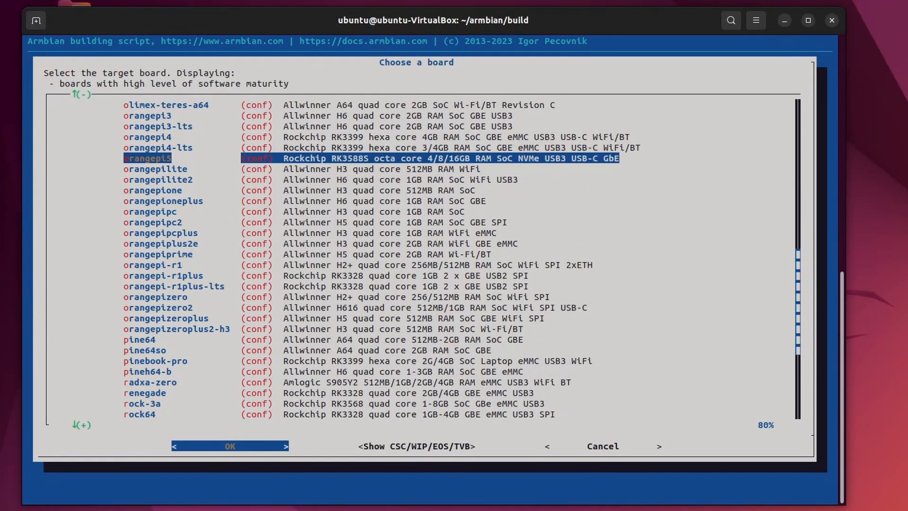
- Confirm orangepi5 with the legacy kernel, Debian 12 Bookworm, and a console server image
click(228, 447)
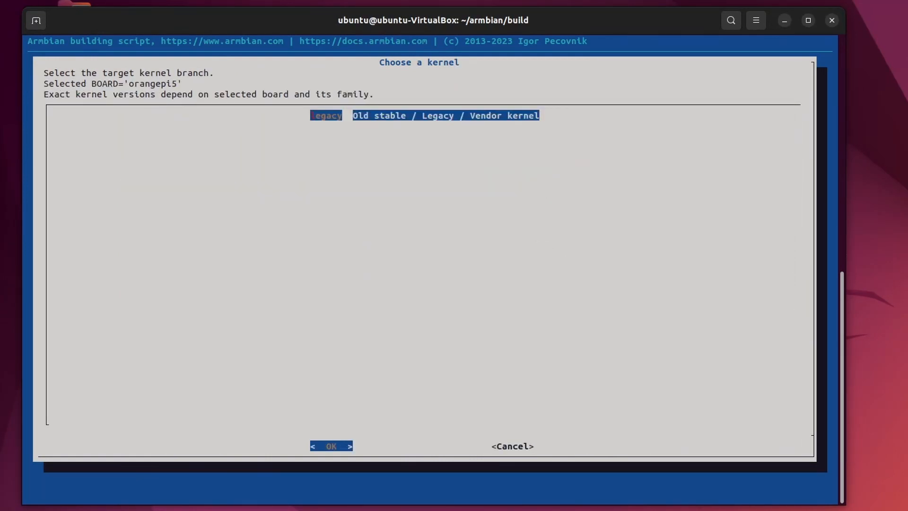
click(331, 447)
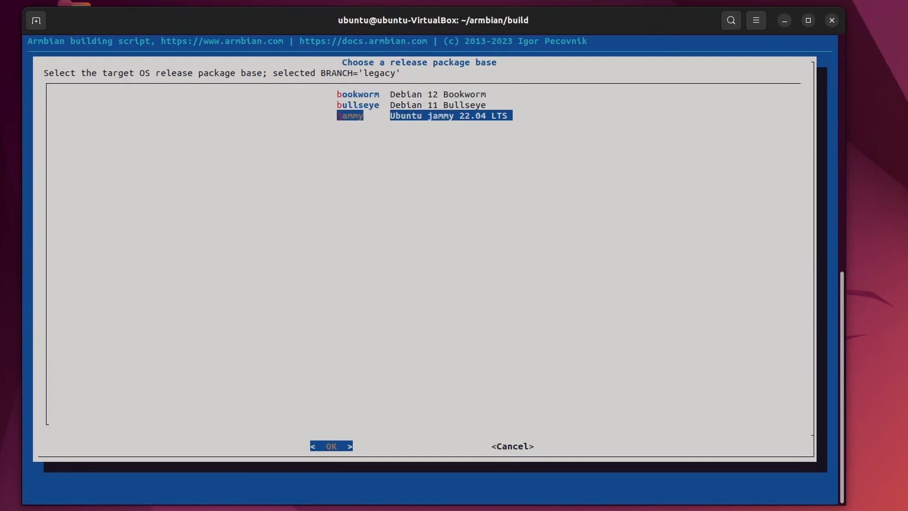
key(Up)
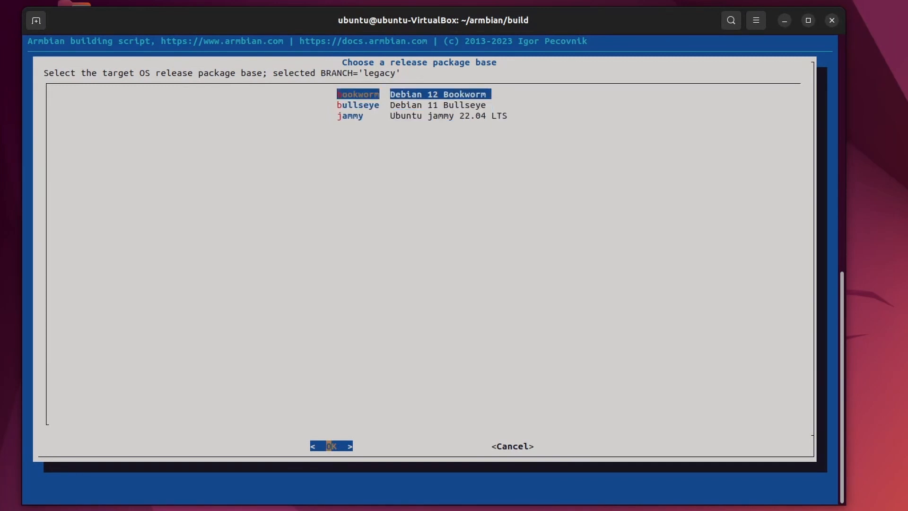
click(333, 446)
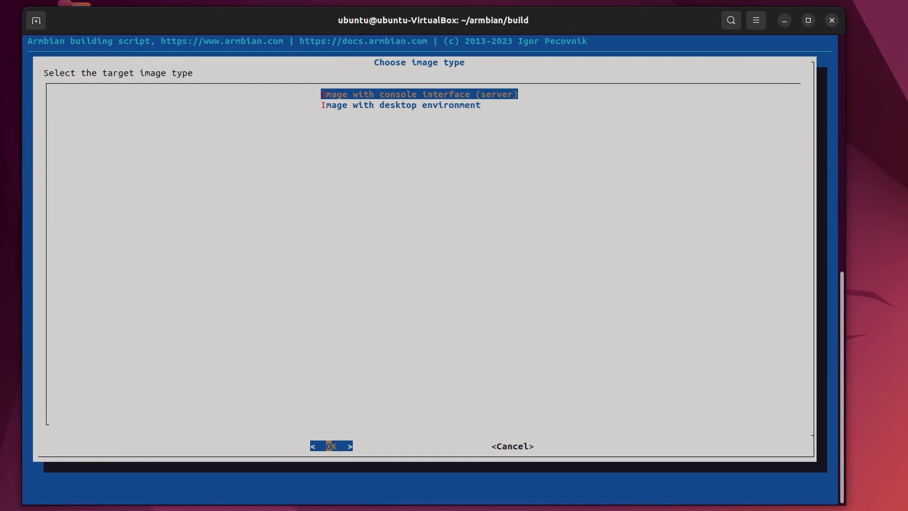
key(Down)
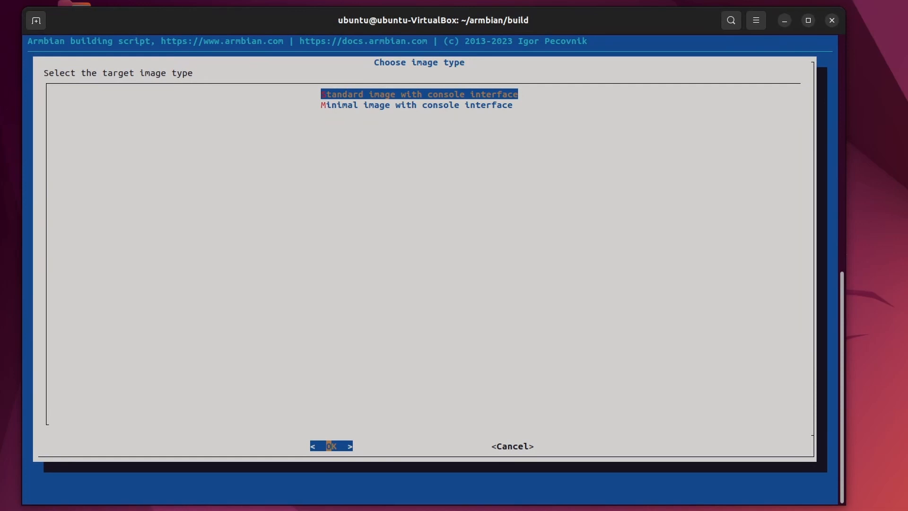
- Build the standard console image, list output/images/ for it, then run lsblk
click(332, 446)
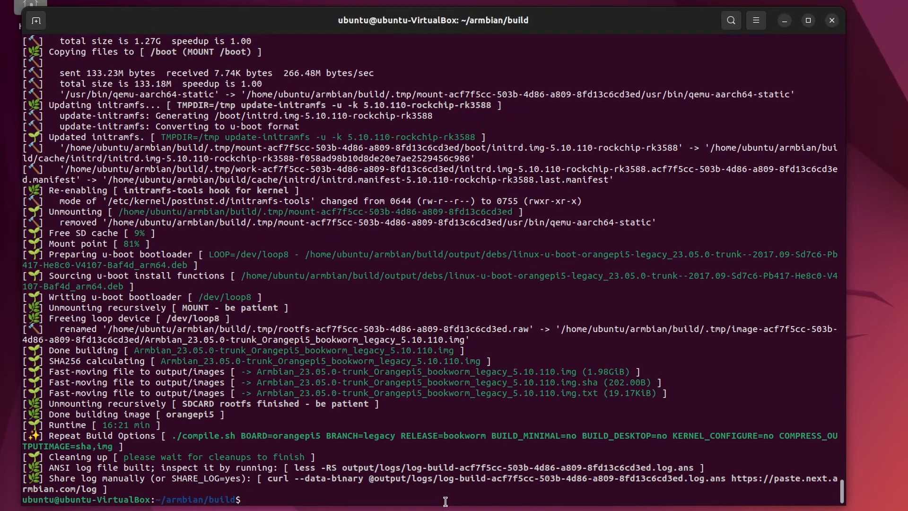
text(ls)
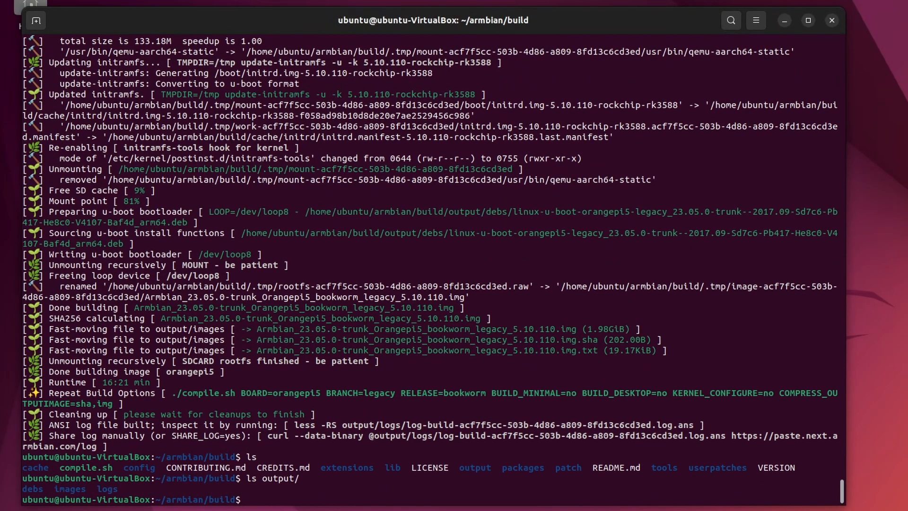
text(ls output/images/)
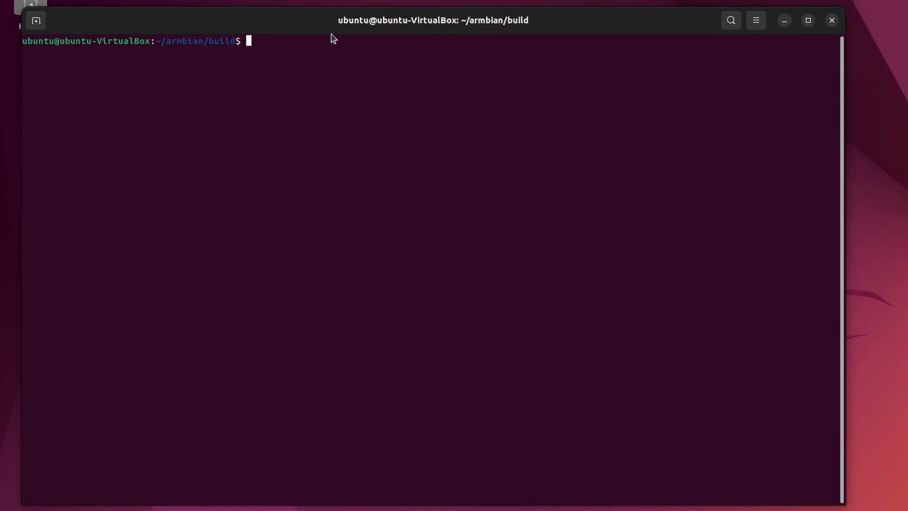
text(lsblk)
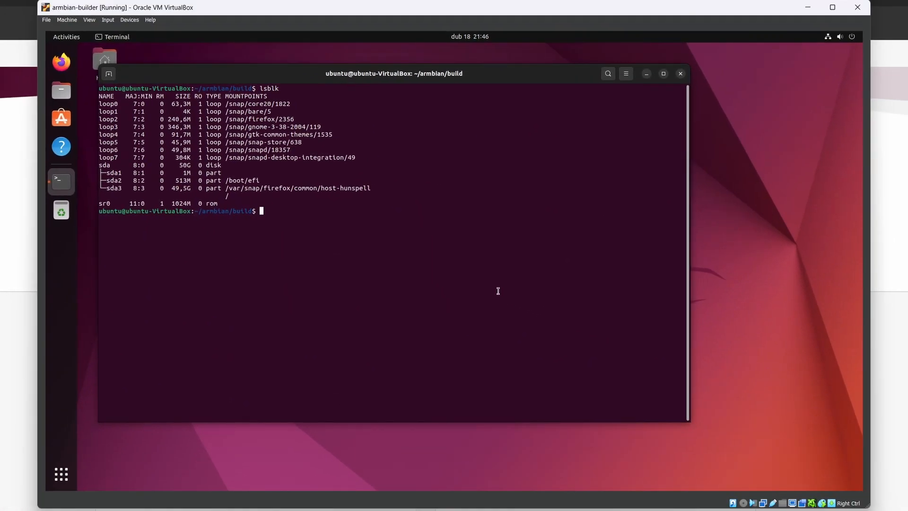
- Check Devices > USB from the status bar and run lsusb, which shows only root hubs and the USB tablet
click(764, 503)
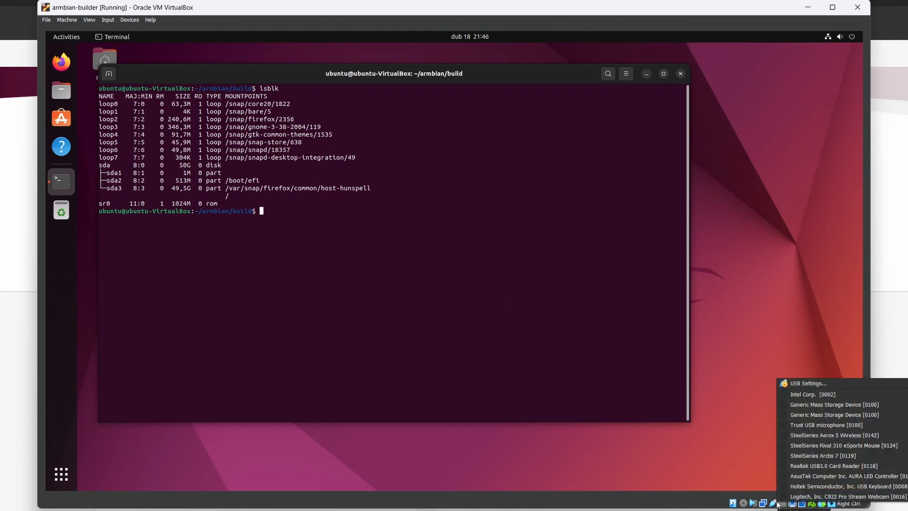
click(419, 310)
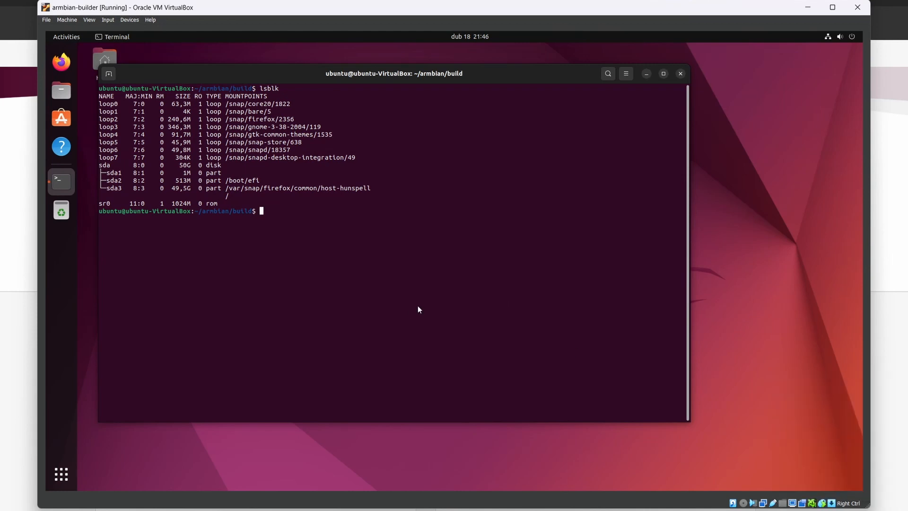
text(lsusb)
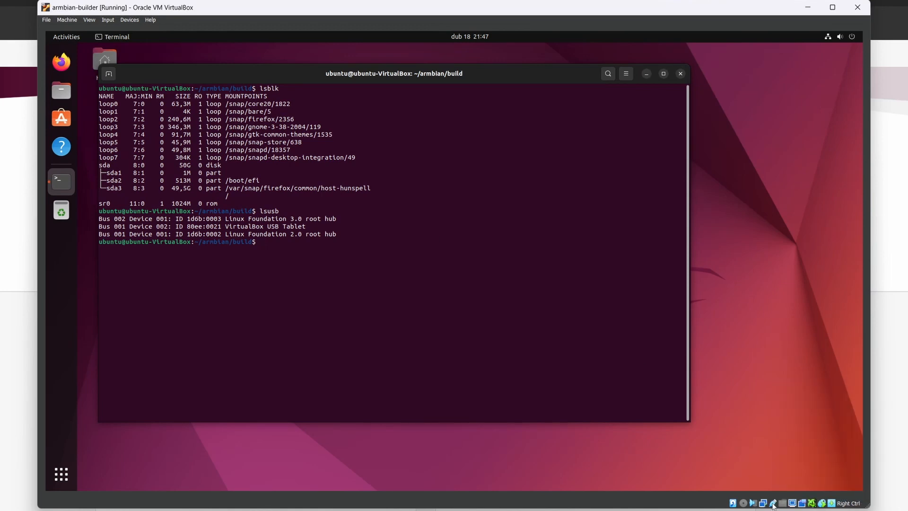
click(774, 503)
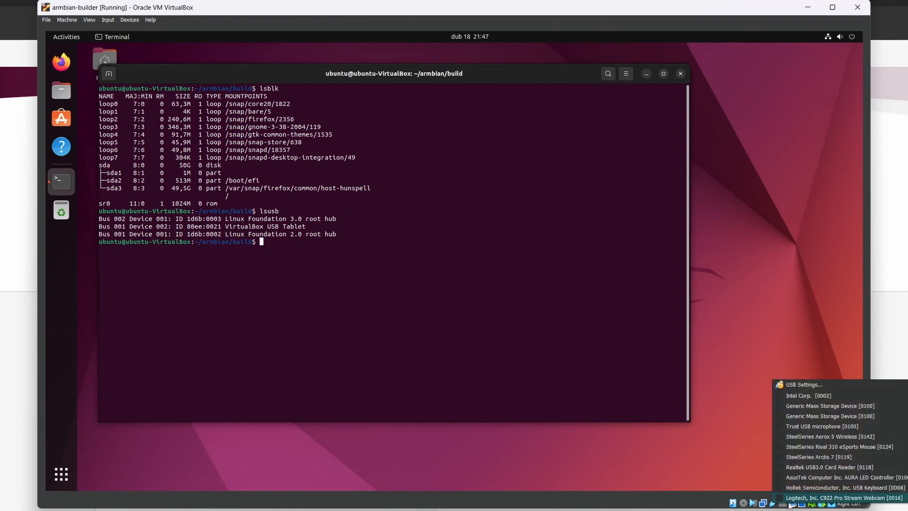
click(844, 493)
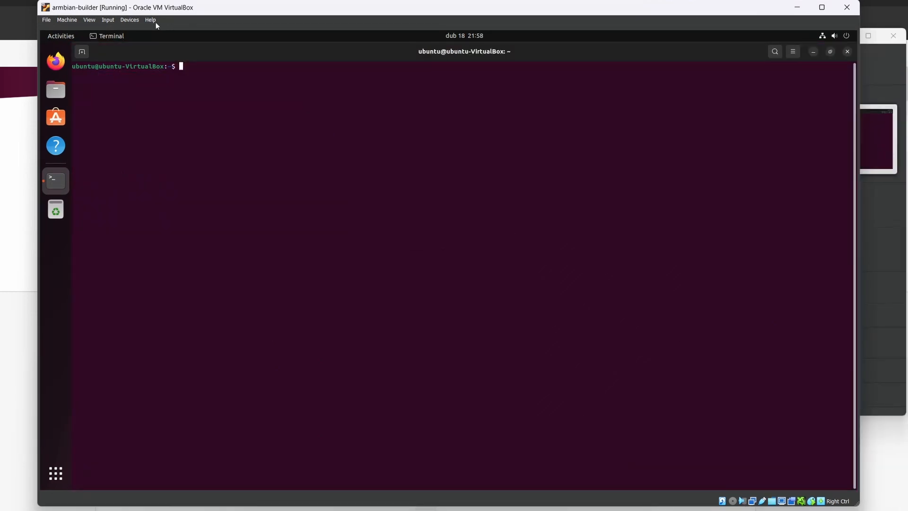
- Mount the Guest Additions disc, cd to /media/ubuntu/, and run VBoxLinuxAdditions.run with sudo after the plain run aborts
click(129, 20)
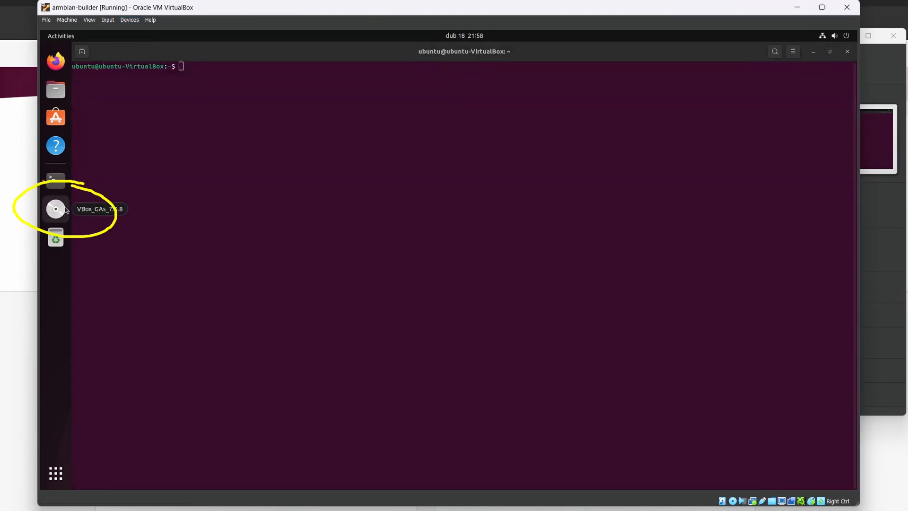
double_click(55, 209)
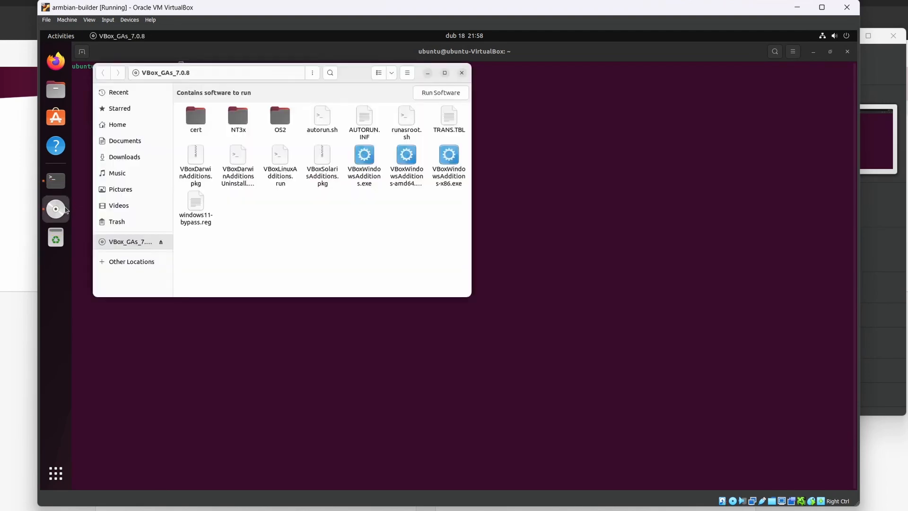
click(55, 179)
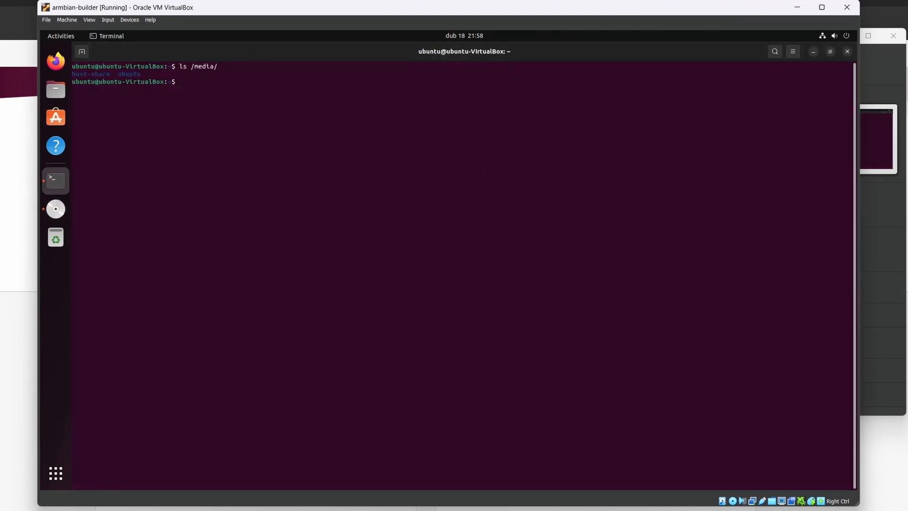
text(cd /media/ubuntu/)
text(cd VBox_GAs_7.0.8/)
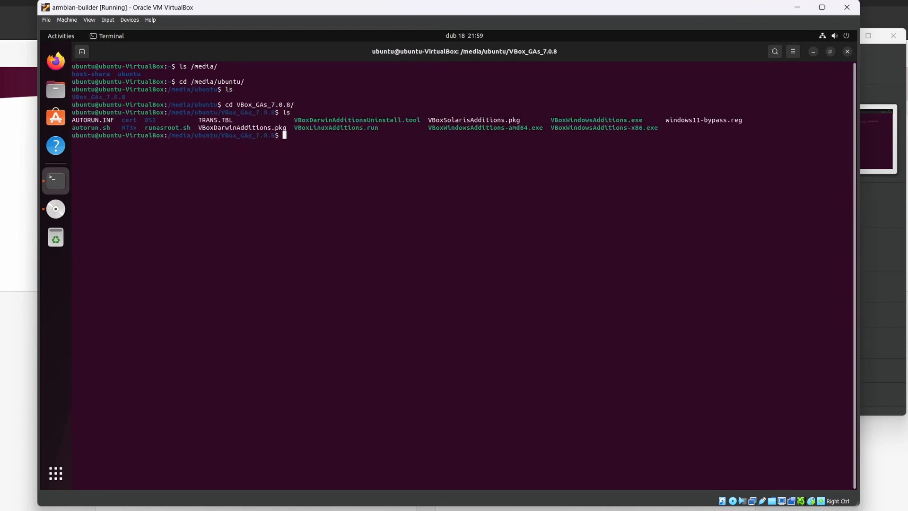
text(./VBox)
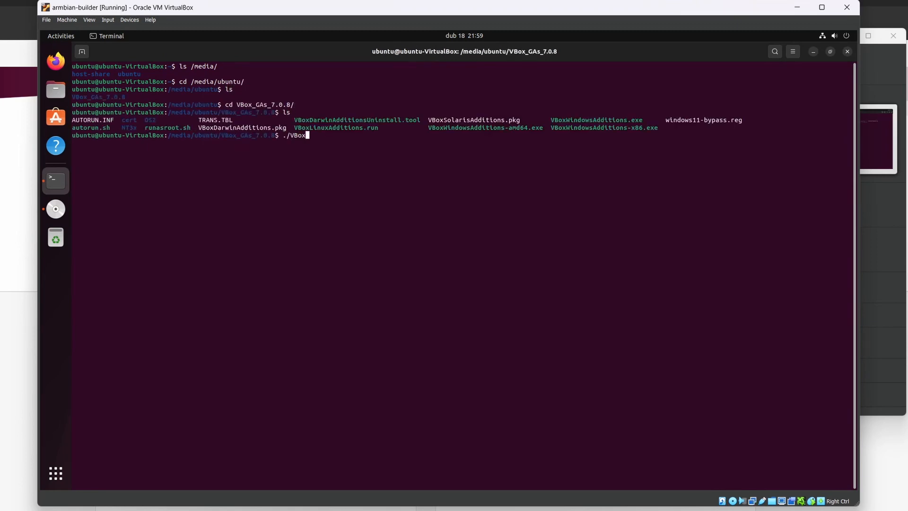
key(Return)
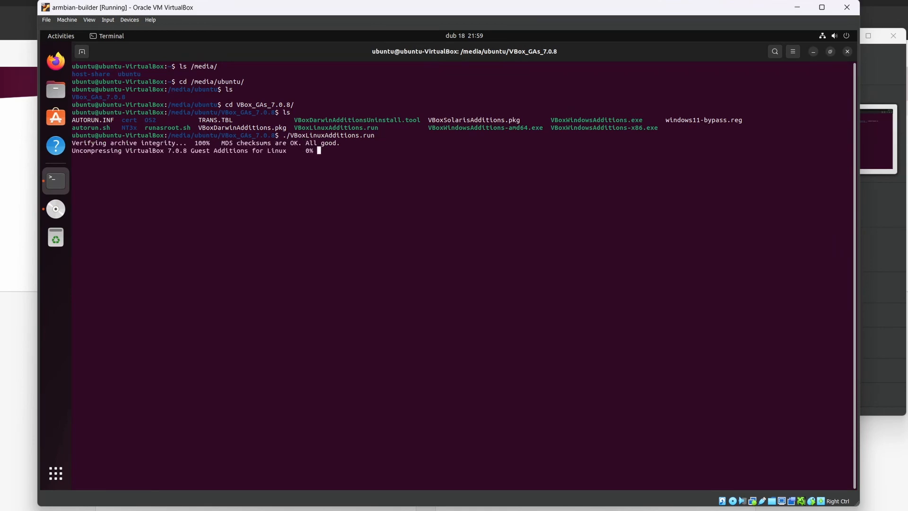
text(sudo ./VBoxLinuxAdditions.run)
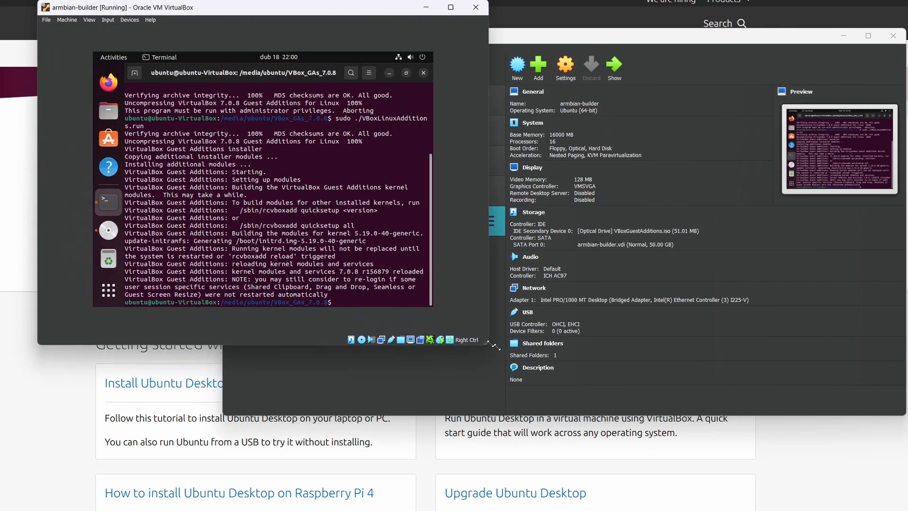
- Enlarge the armbian-builder virtual machine window
click(450, 7)
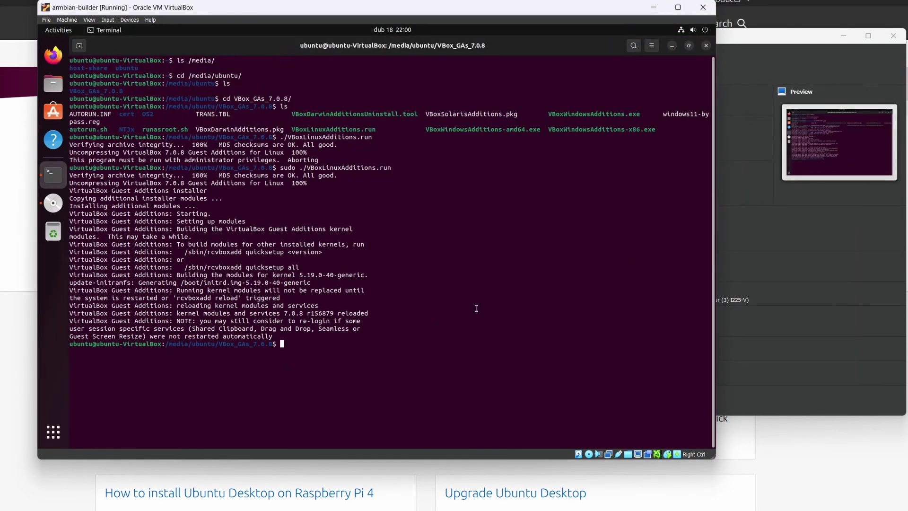
mouse_move(259, 315)
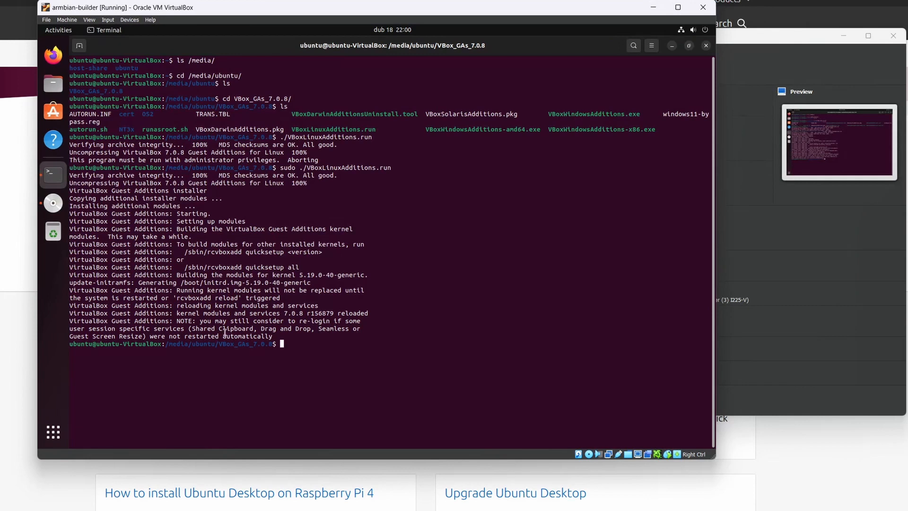
mouse_move(297, 332)
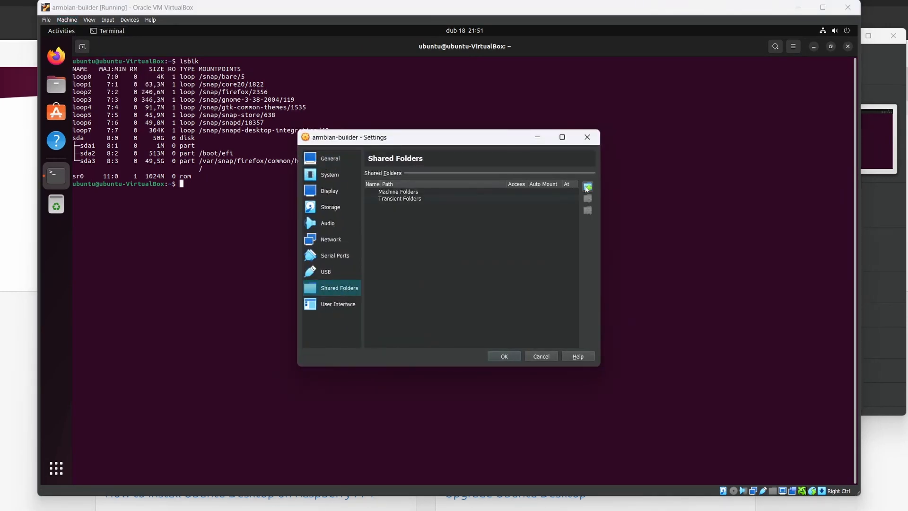
- Share the host Downloads folder at /media/host-share, auto-mounted and permanent, and save the VM settings
click(587, 186)
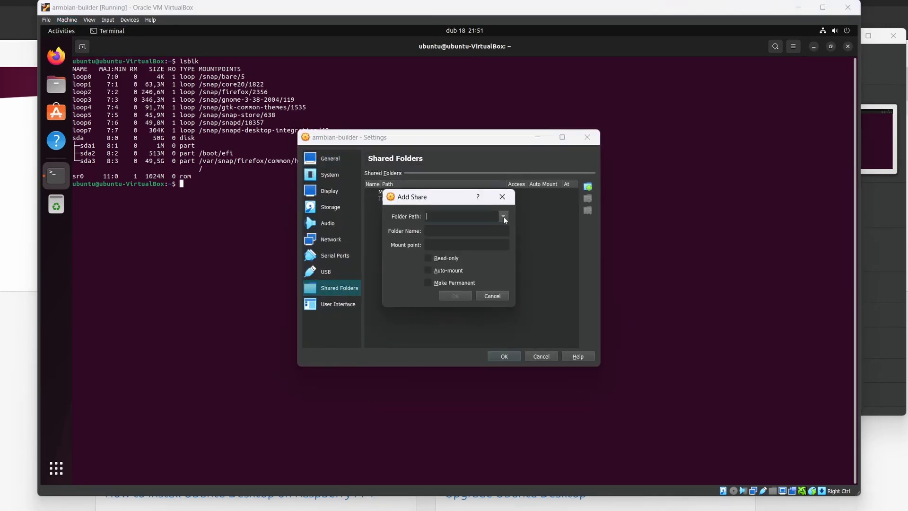
click(503, 216)
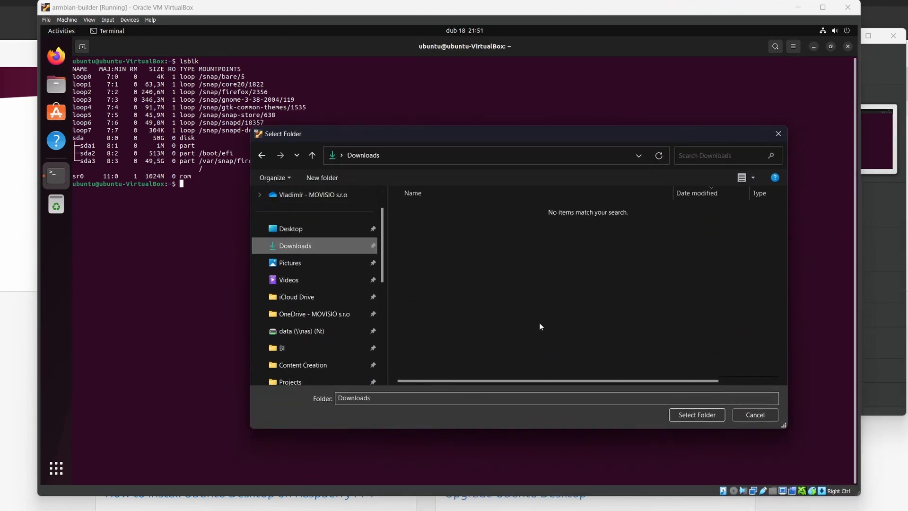
click(696, 415)
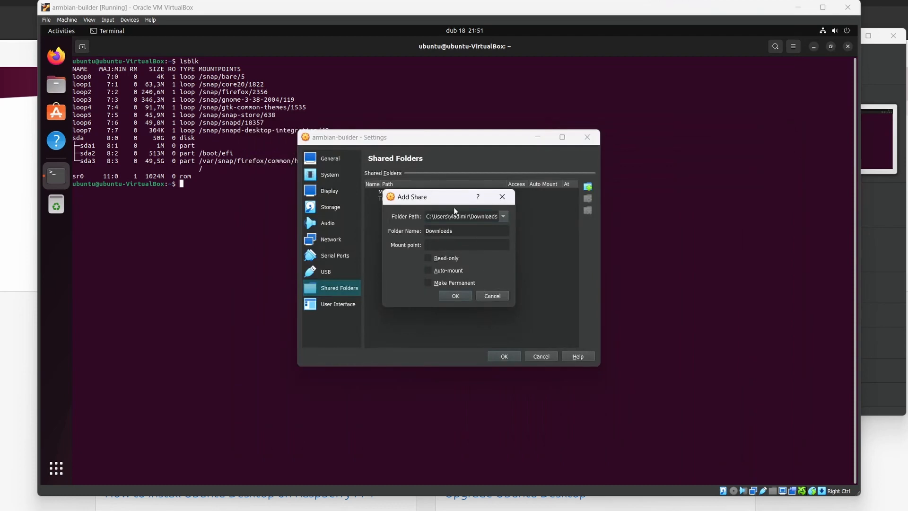
click(466, 244)
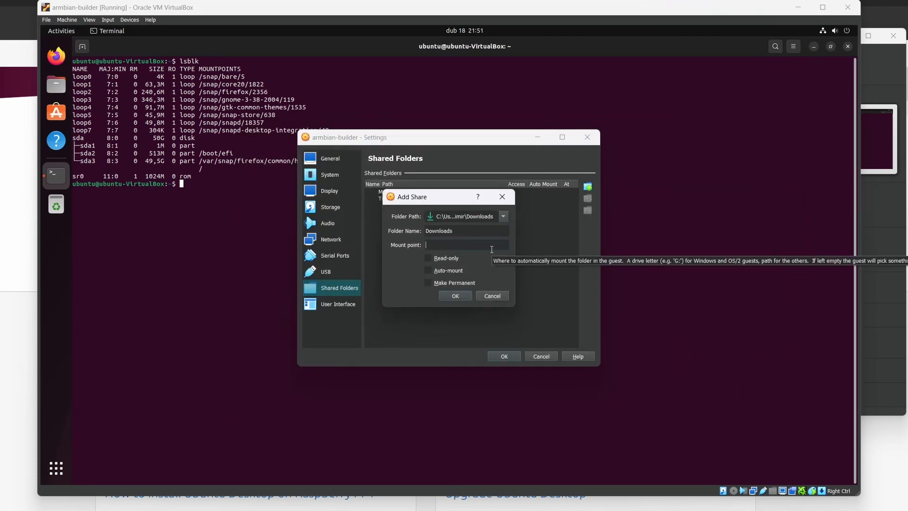
text(/media/)
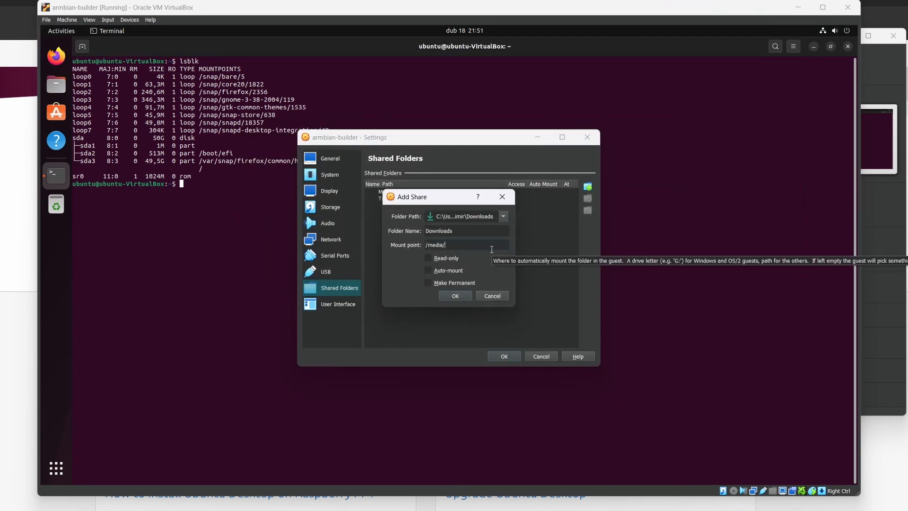
text(host-share)
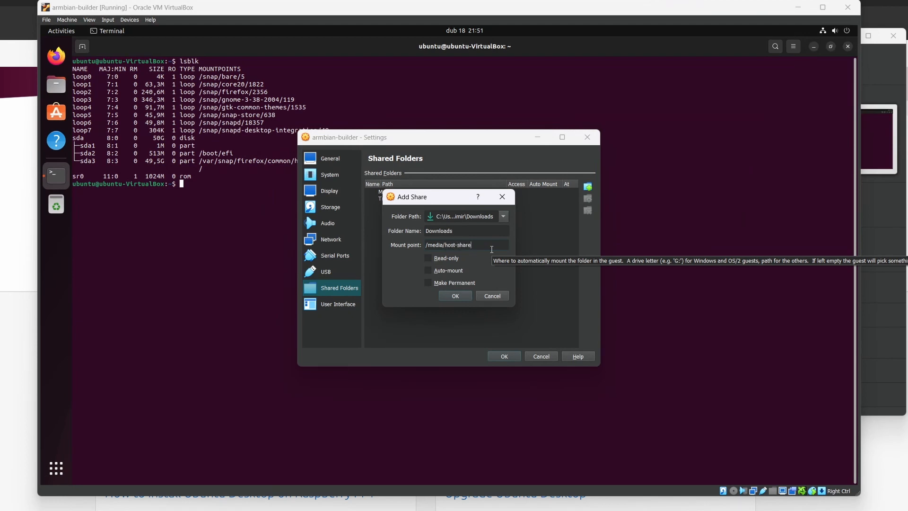
click(427, 270)
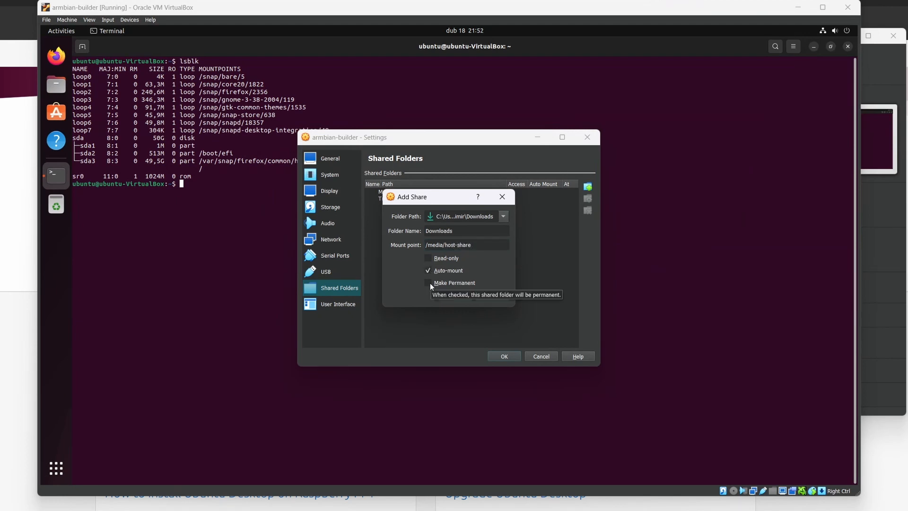
click(427, 282)
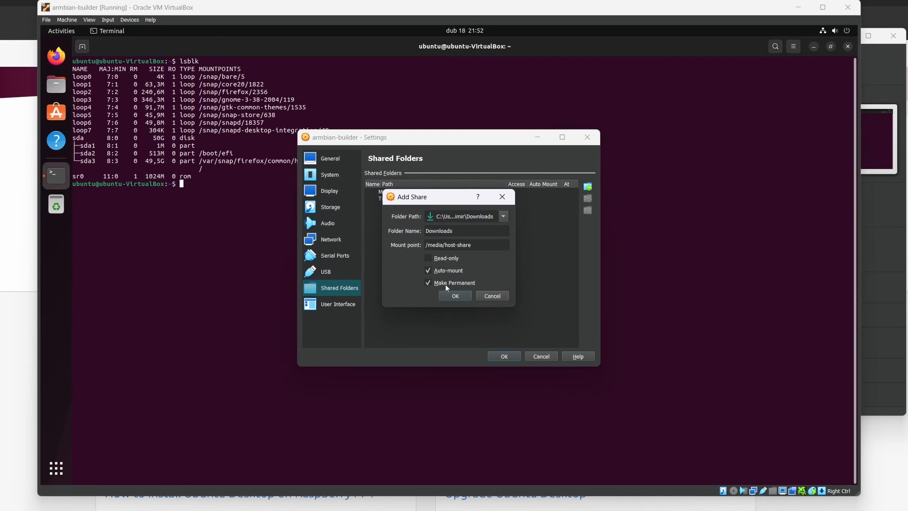
click(455, 295)
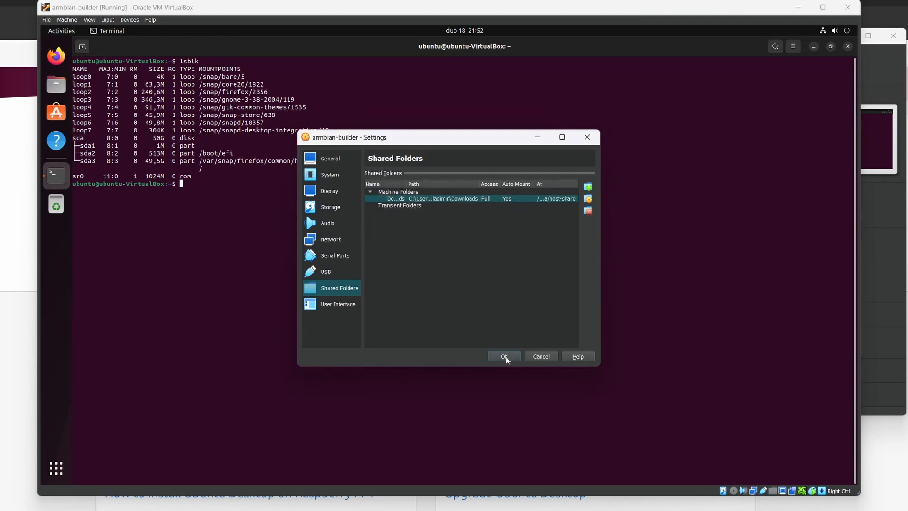
click(504, 355)
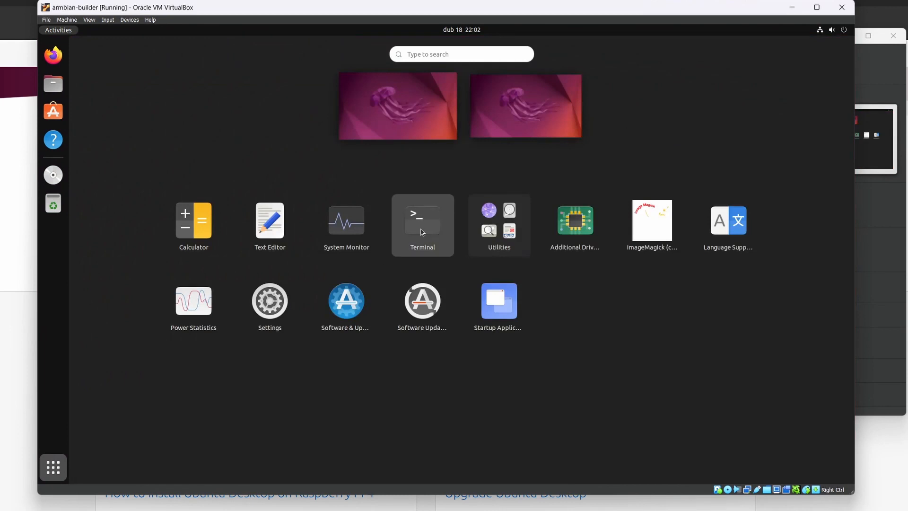
- From a guest terminal, cp the Armbian image from armbian/build/output/ into /media/host-share/
click(421, 225)
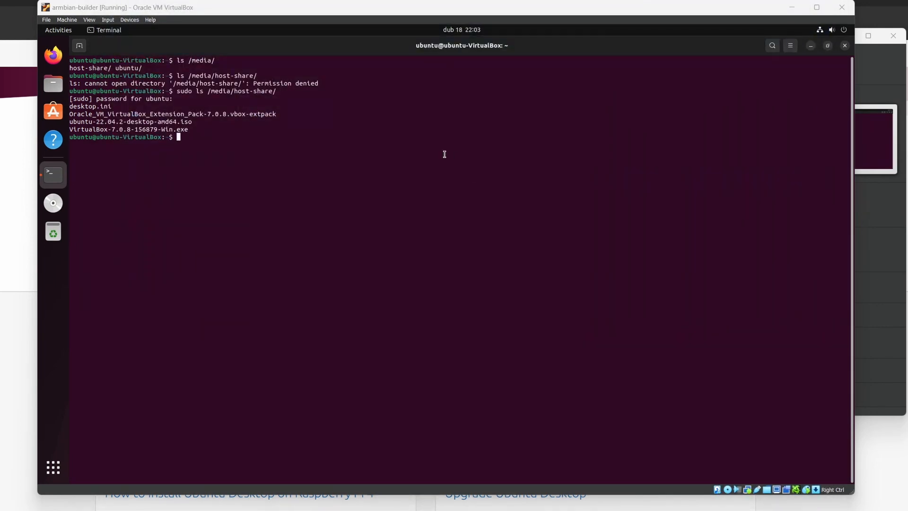
text(cp)
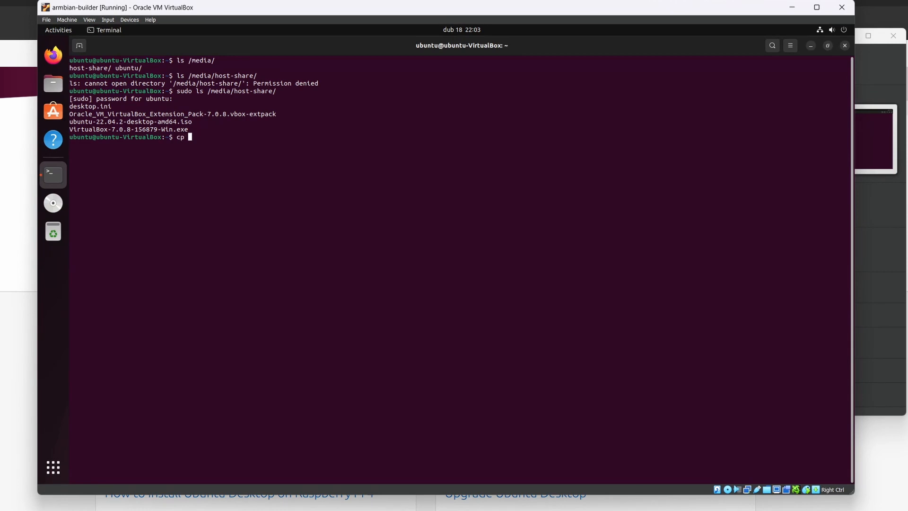
text(armbian/build/output/images/Armbian_23.05.0-trunk_Orangepi5_bookworm_legacy_5.10.110.img)
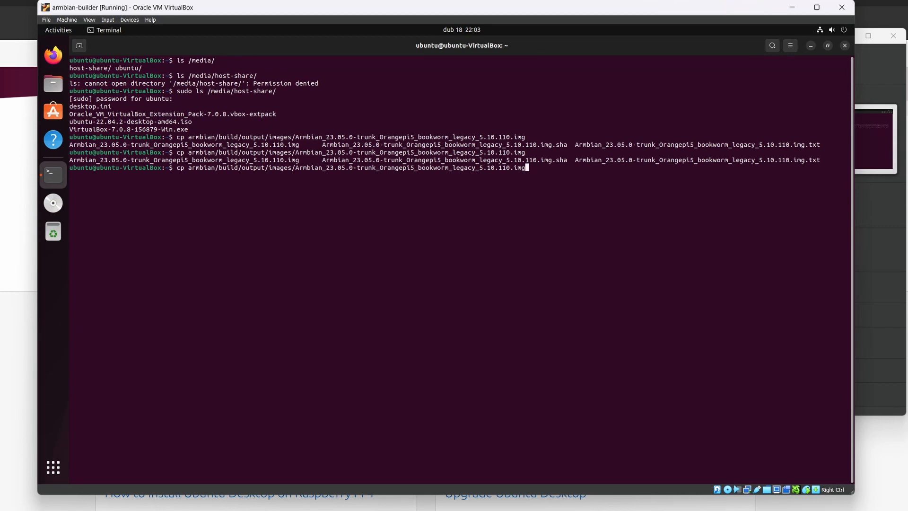
text(/media/host-share/)
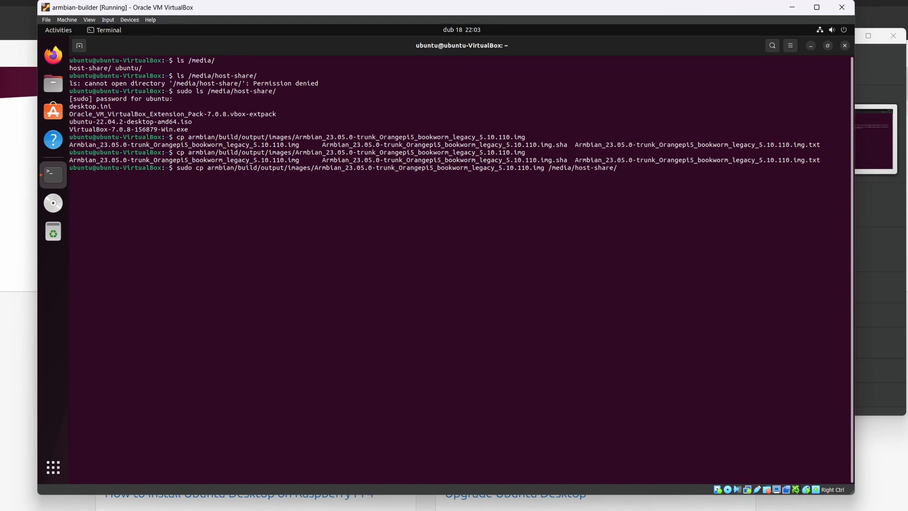
key(Return)
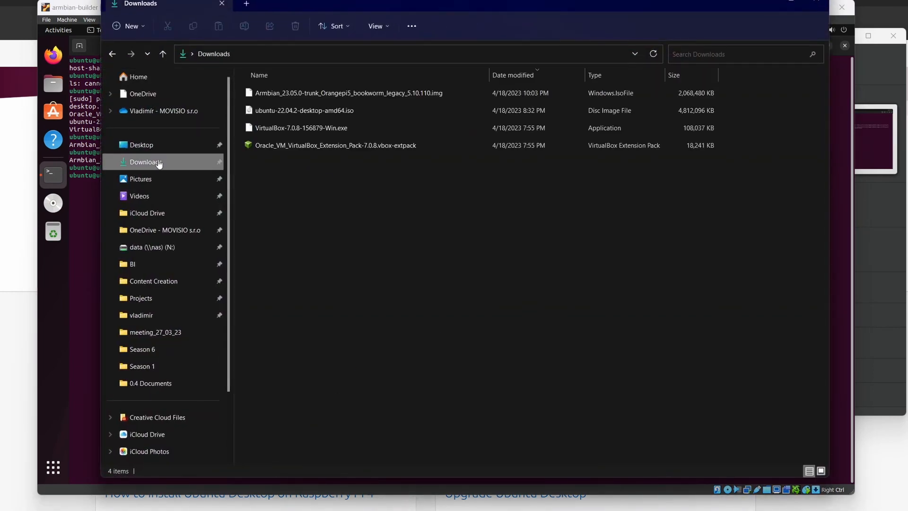
- Verify the image in host Downloads, sudo poweroff the VM, and search Windows for balenaEtcher
click(348, 93)
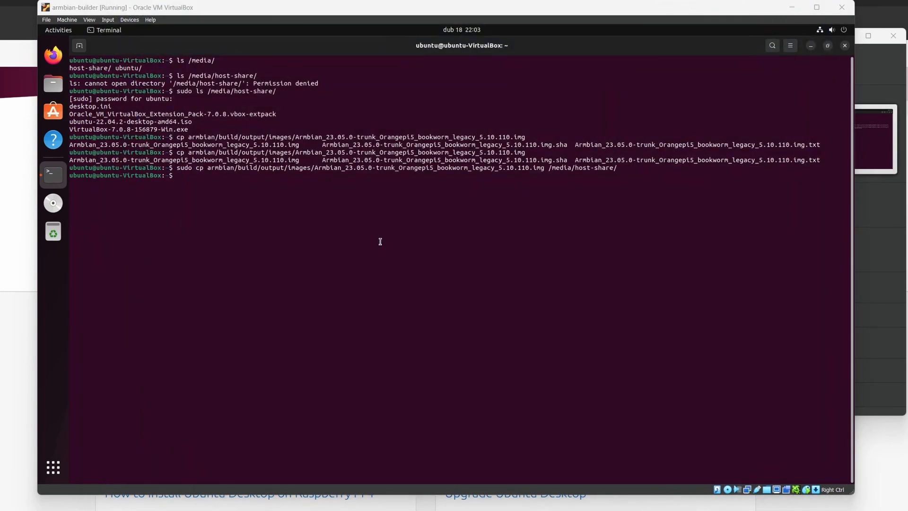
text(sudo poweroff)
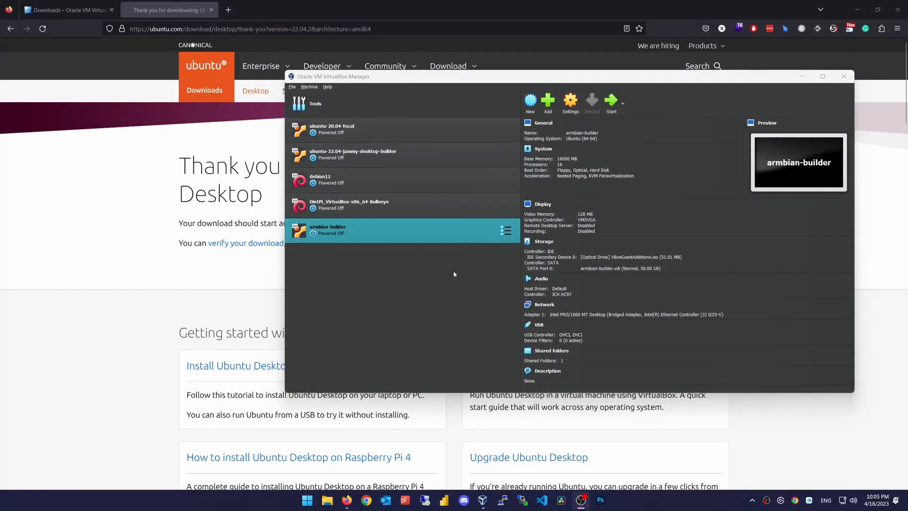
mouse_move(452, 311)
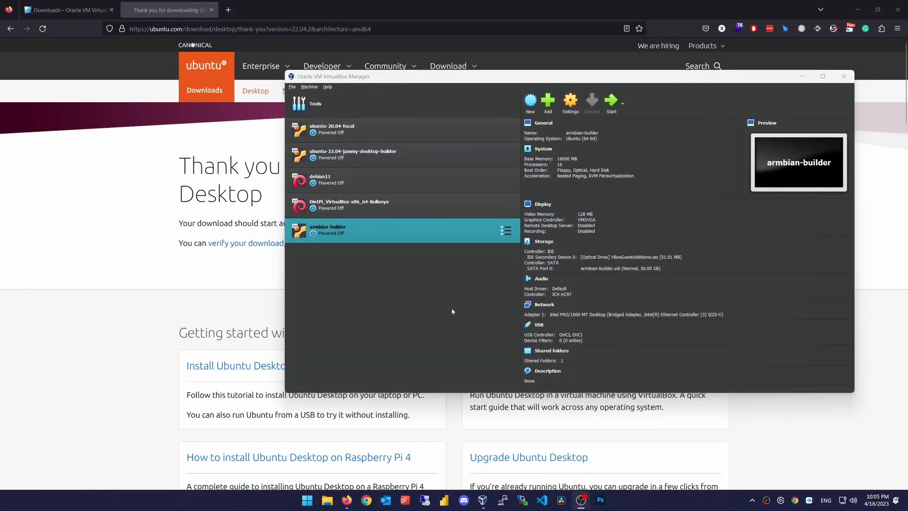
text(balenaEtcher)
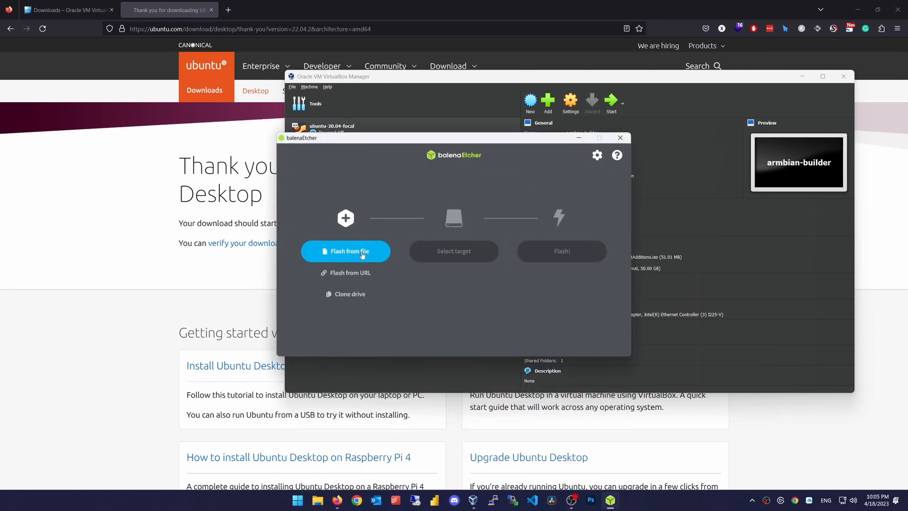
- Select the Armbian .img and the 31.9 GB SDHC card, flash it, and close balenaEtcher when done
click(346, 252)
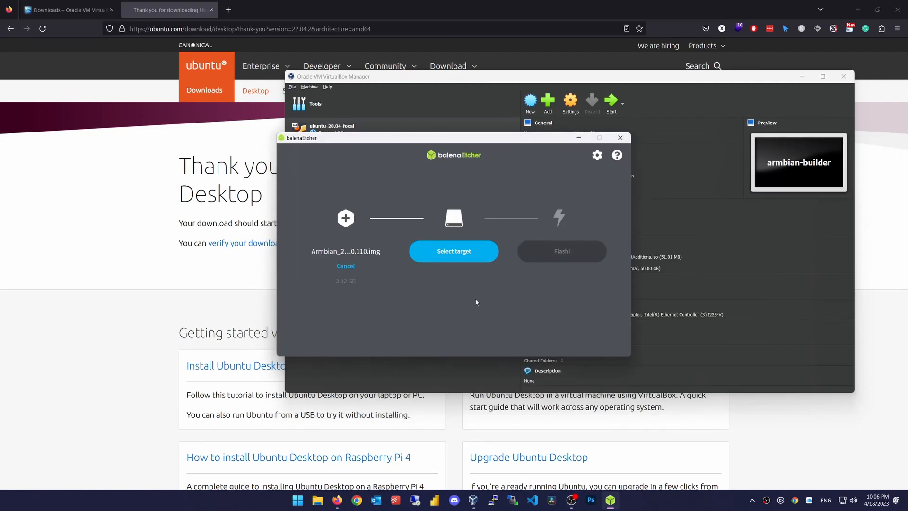
click(454, 251)
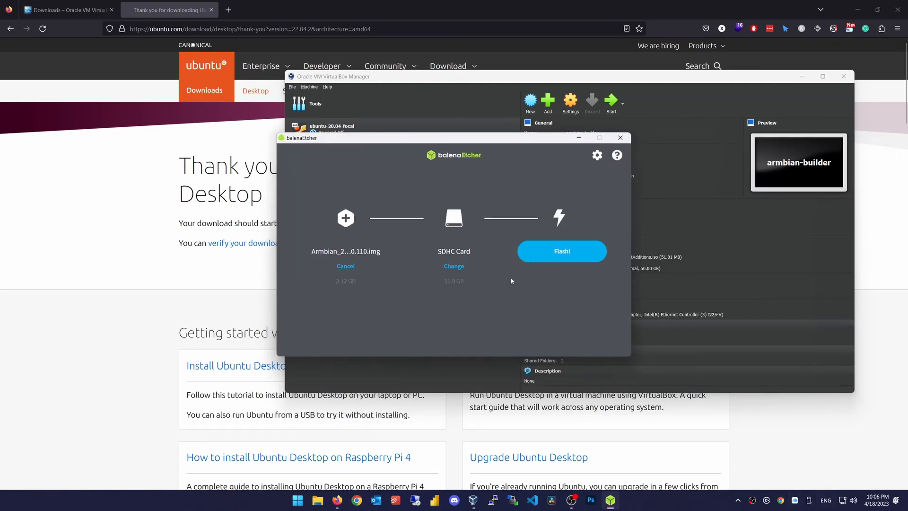
click(453, 266)
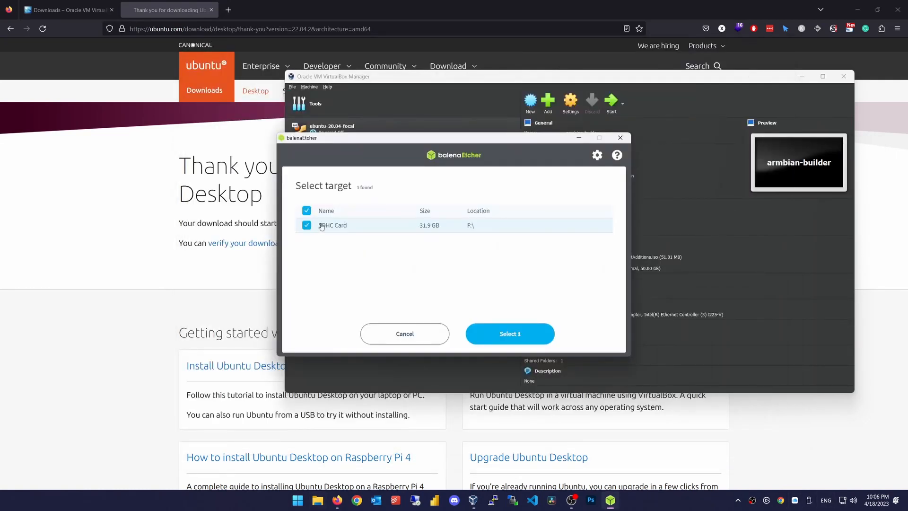
click(510, 333)
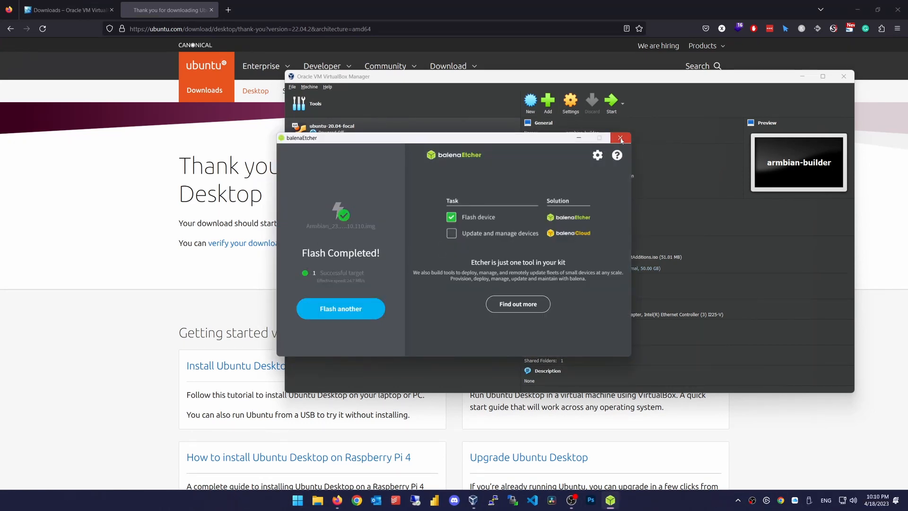
click(621, 138)
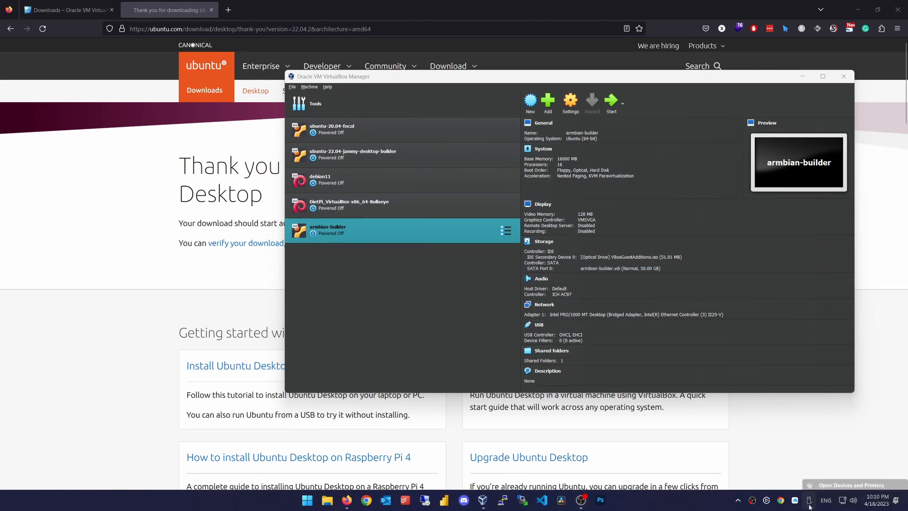
mouse_move(714, 501)
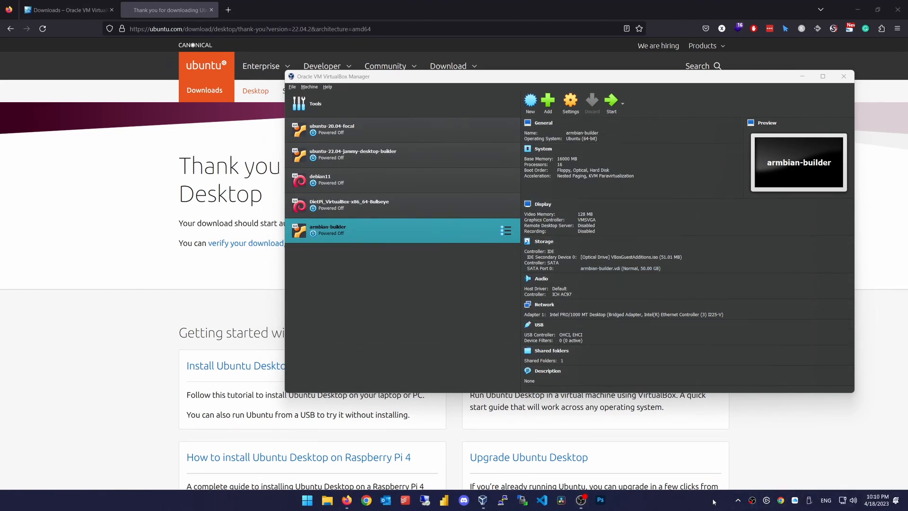